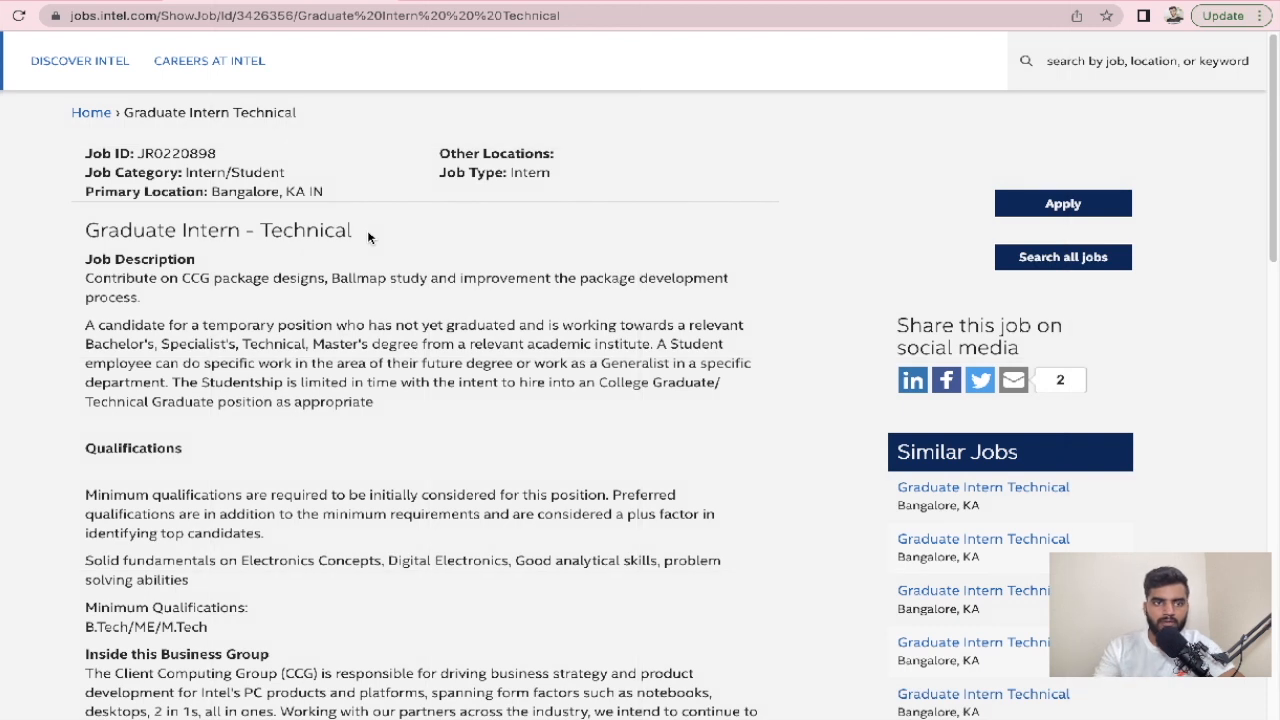
{"action": "mouse_move", "coordinate": [464, 236]}
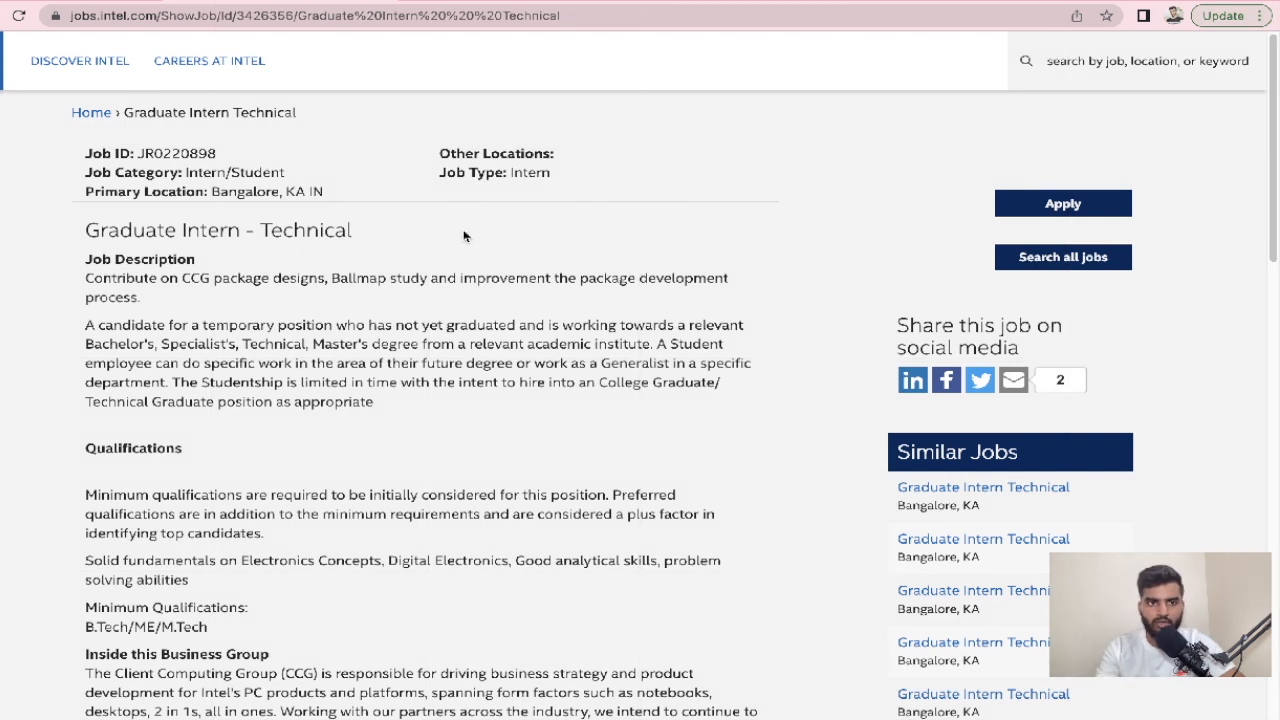
{"action": "mouse_move", "coordinate": [370, 254]}
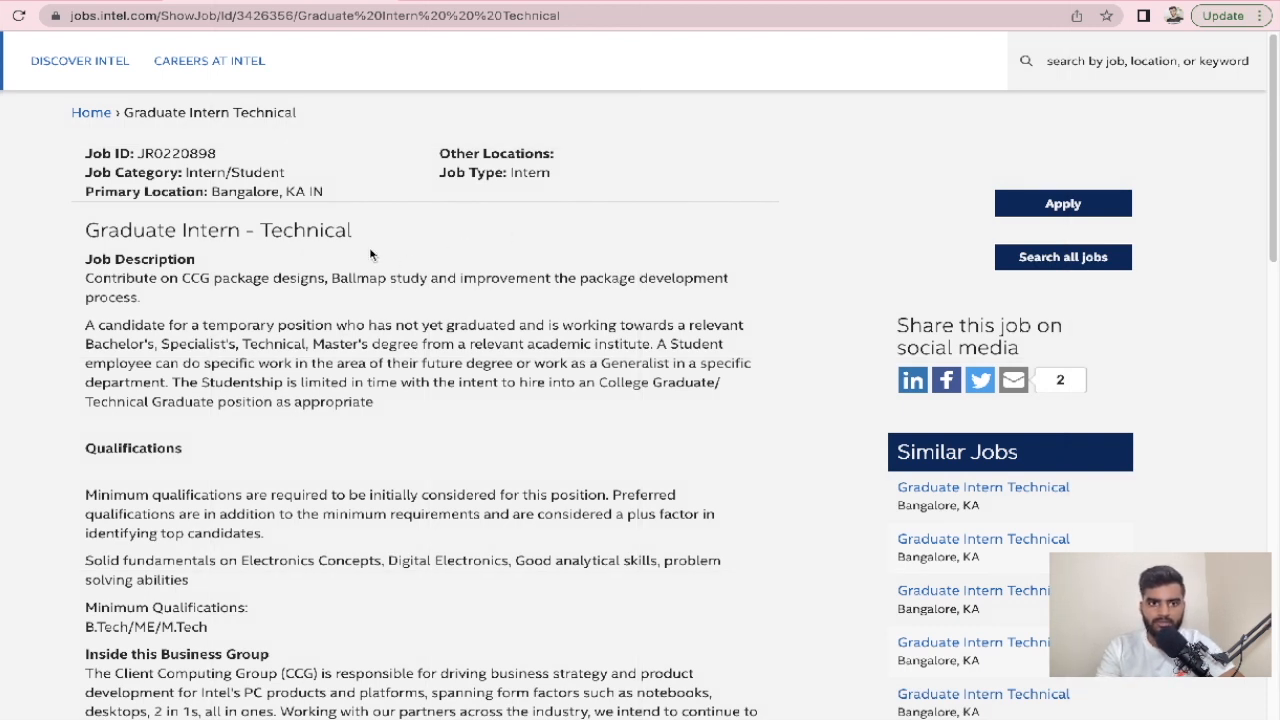
{"action": "mouse_move", "coordinate": [362, 236]}
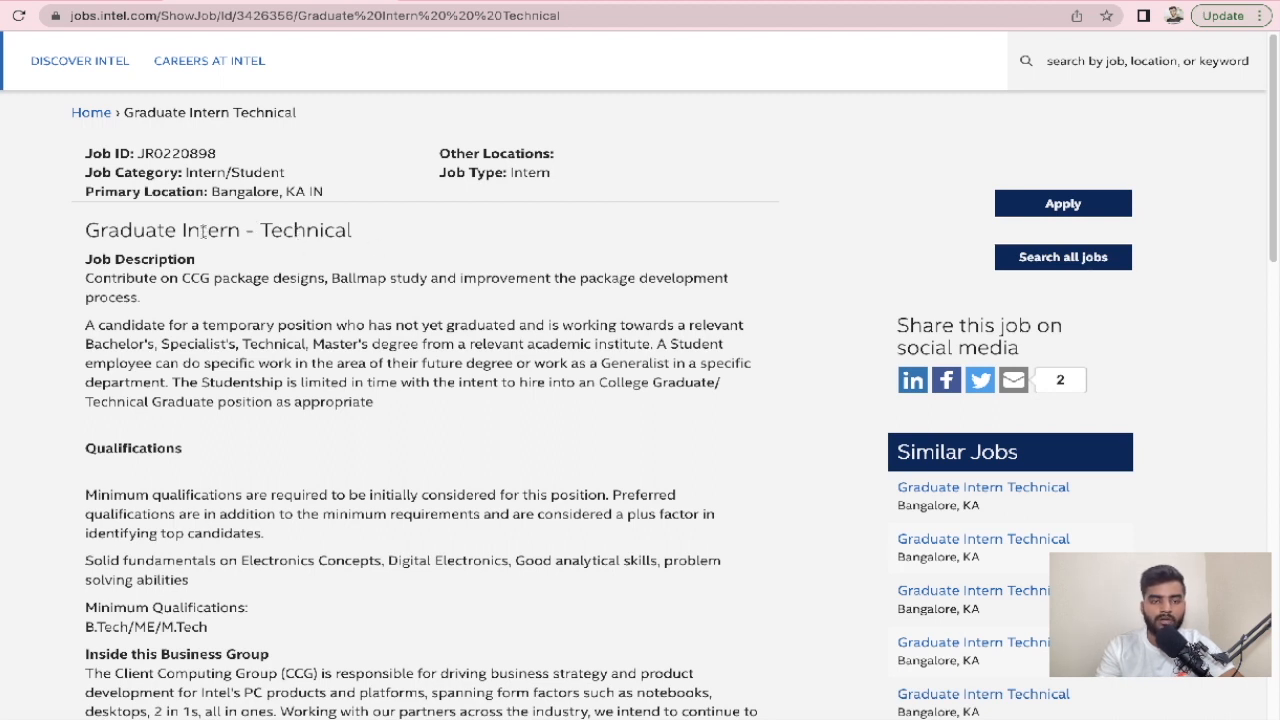
{"action": "mouse_move", "coordinate": [316, 232]}
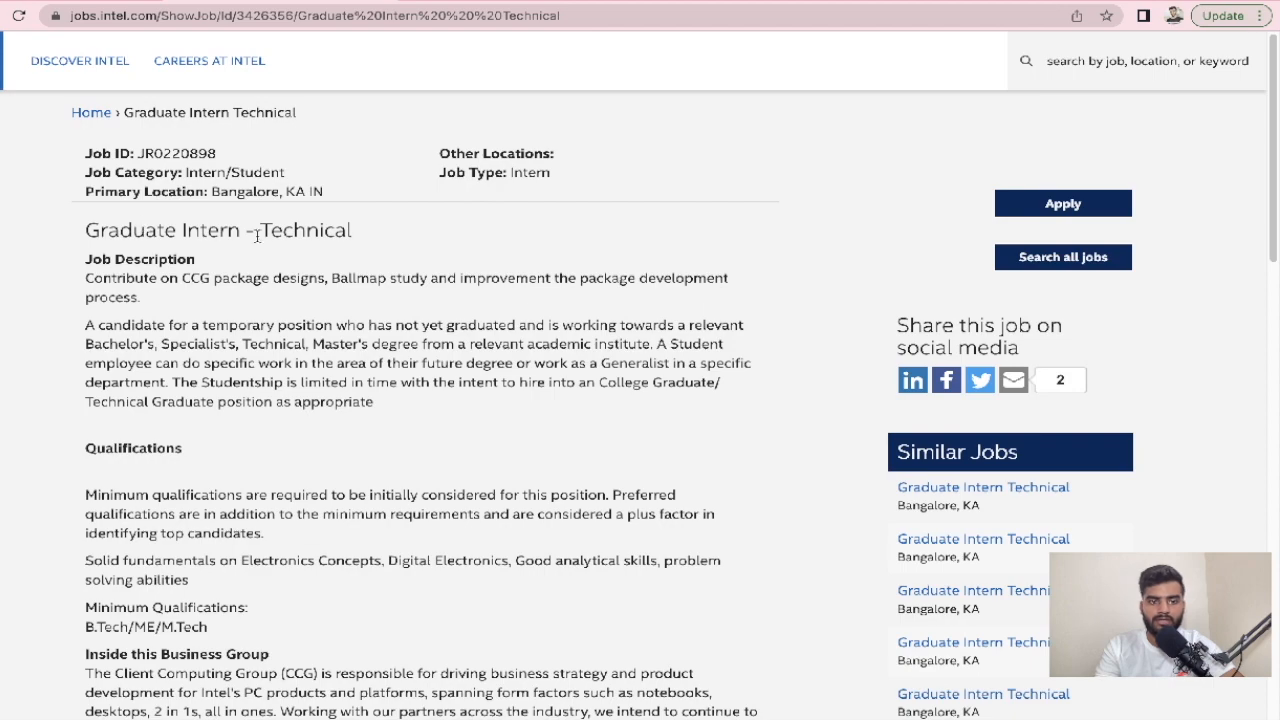
Read the Intel intern posting and highlight the paragraph describing the ideal intern candidate
{"action": "scroll", "scroll_direction": "down", "scroll_amount": 3}
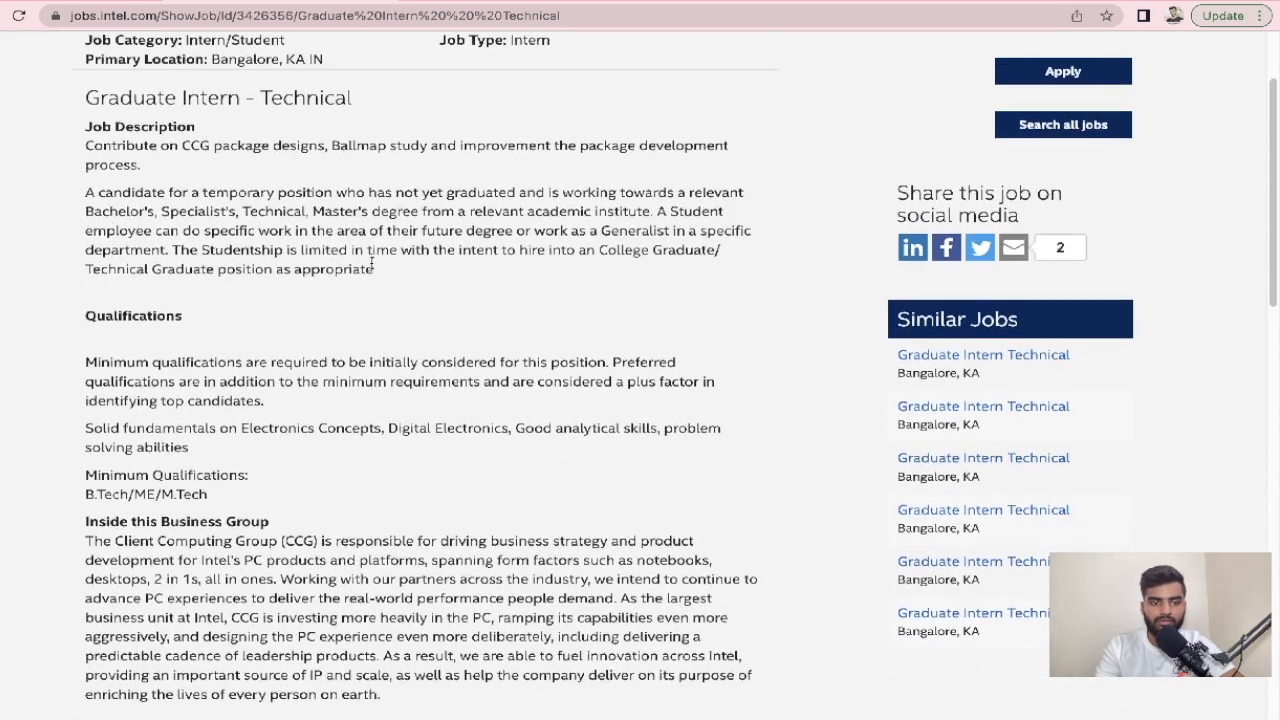
{"action": "scroll", "scroll_direction": "down", "scroll_amount": 3}
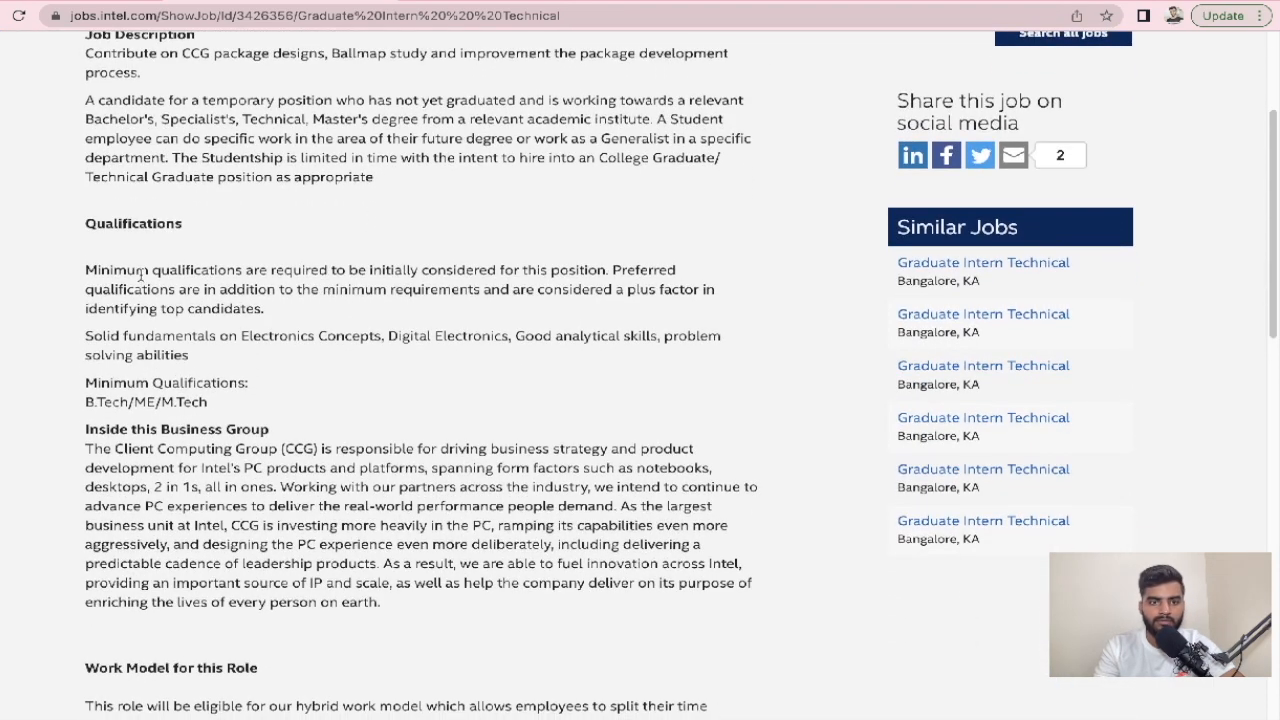
{"action": "mouse_move", "coordinate": [190, 390]}
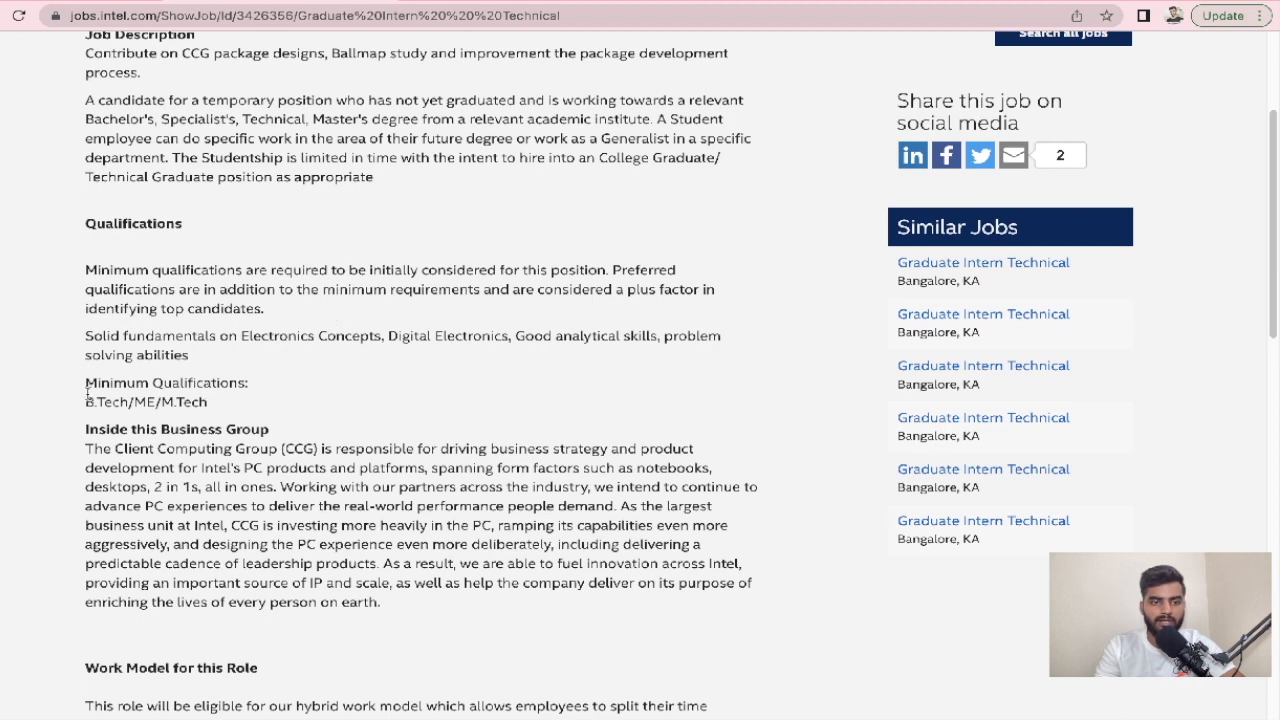
{"action": "mouse_move", "coordinate": [368, 404]}
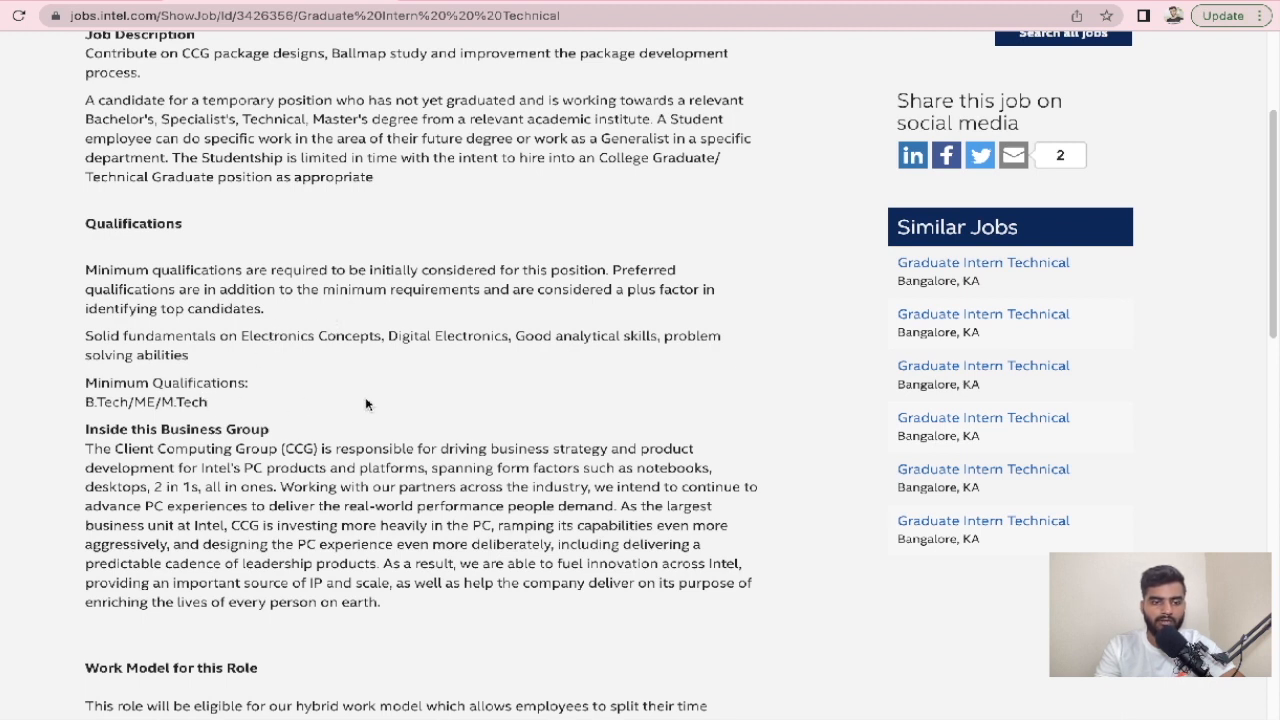
{"action": "scroll", "scroll_direction": "down", "scroll_amount": 3}
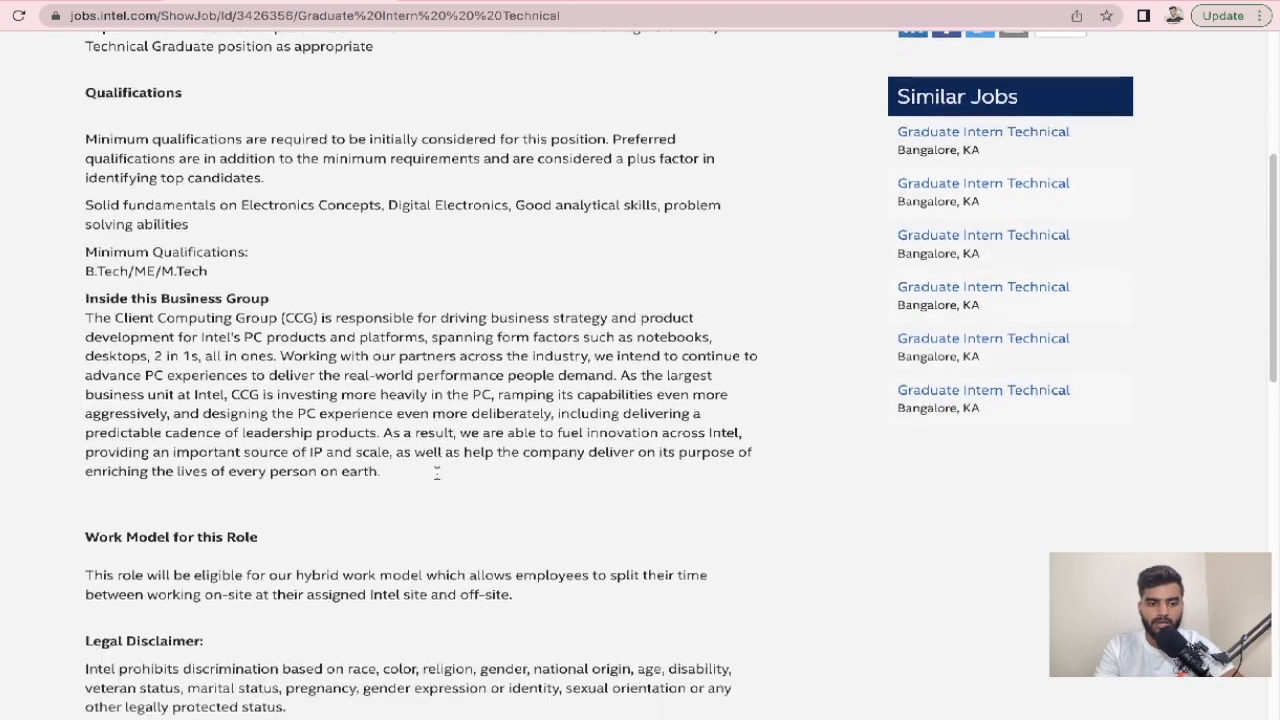
{"action": "scroll", "scroll_direction": "up", "scroll_amount": 3}
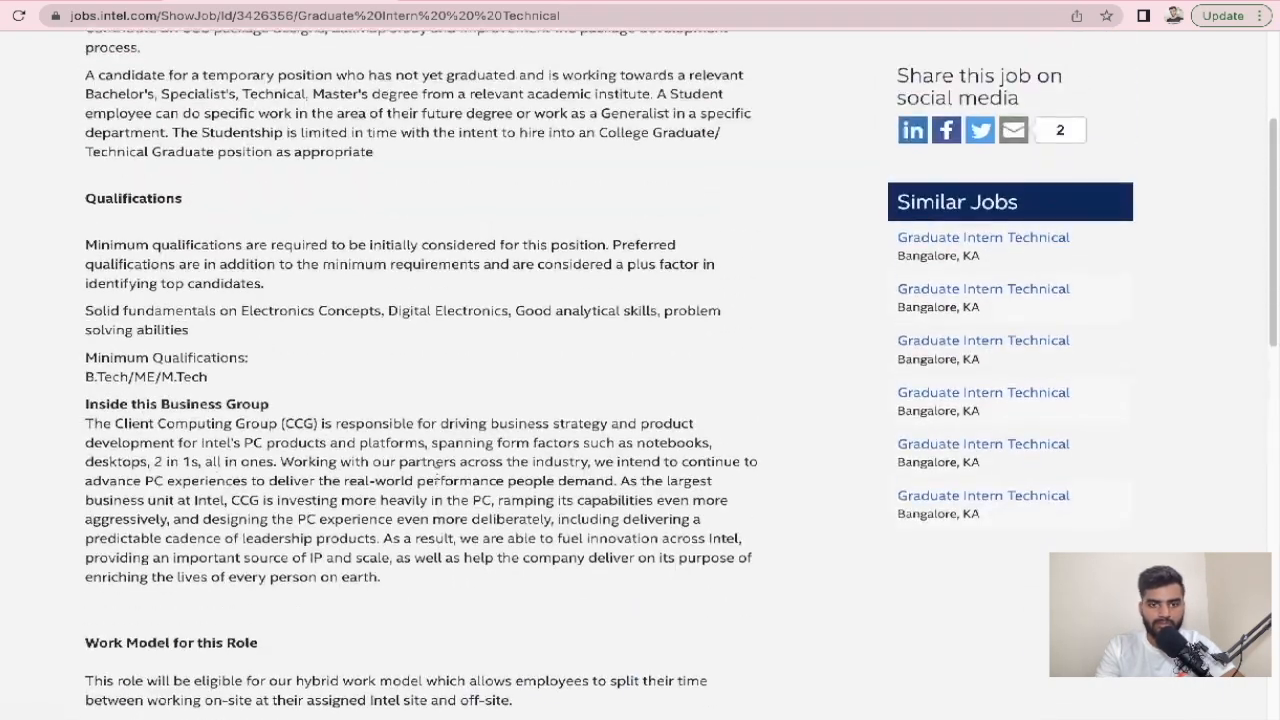
{"action": "scroll", "scroll_direction": "up", "scroll_amount": 3}
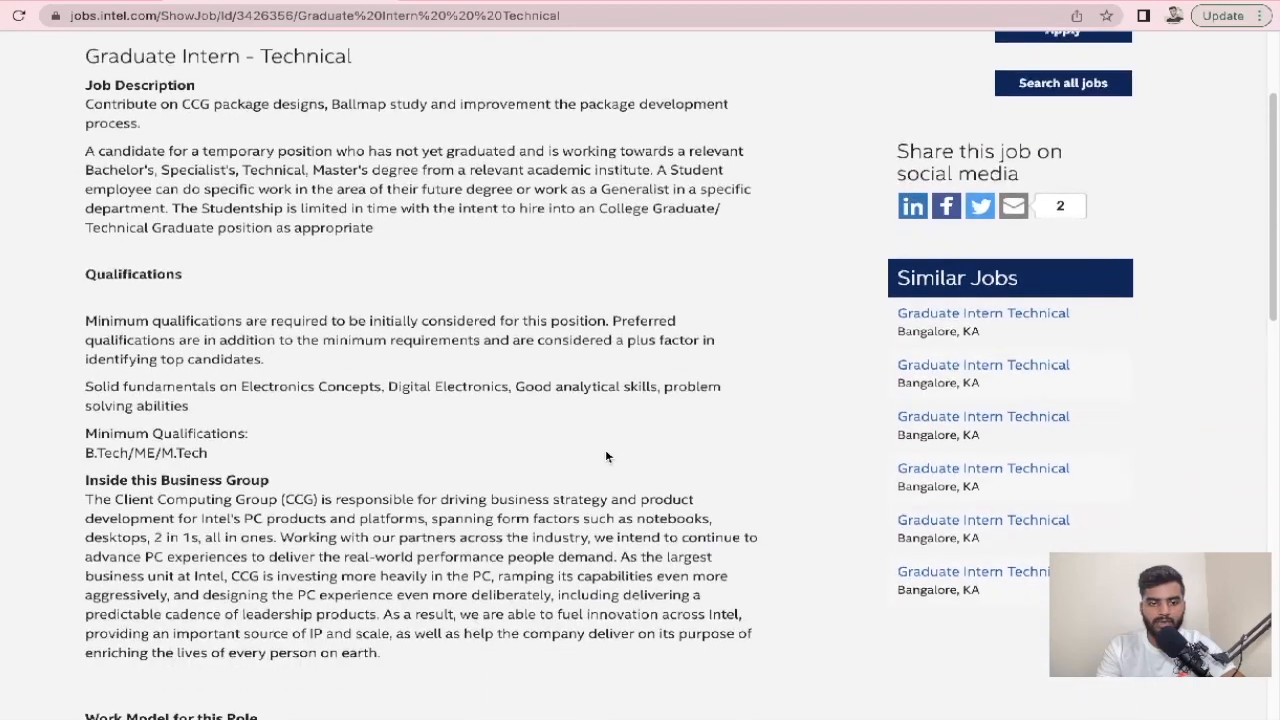
{"action": "scroll", "scroll_direction": "up", "scroll_amount": 3}
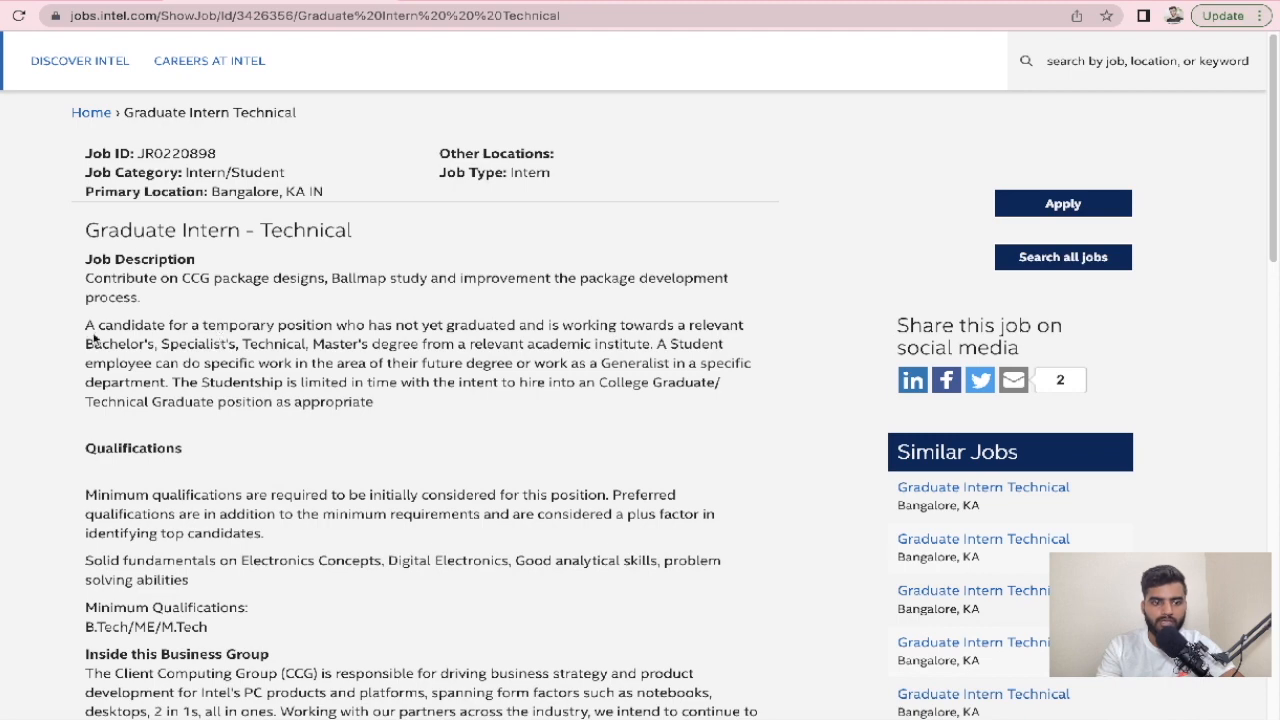
{"action": "left_click_drag", "start_coordinate": [86, 324], "coordinate": [372, 402]}
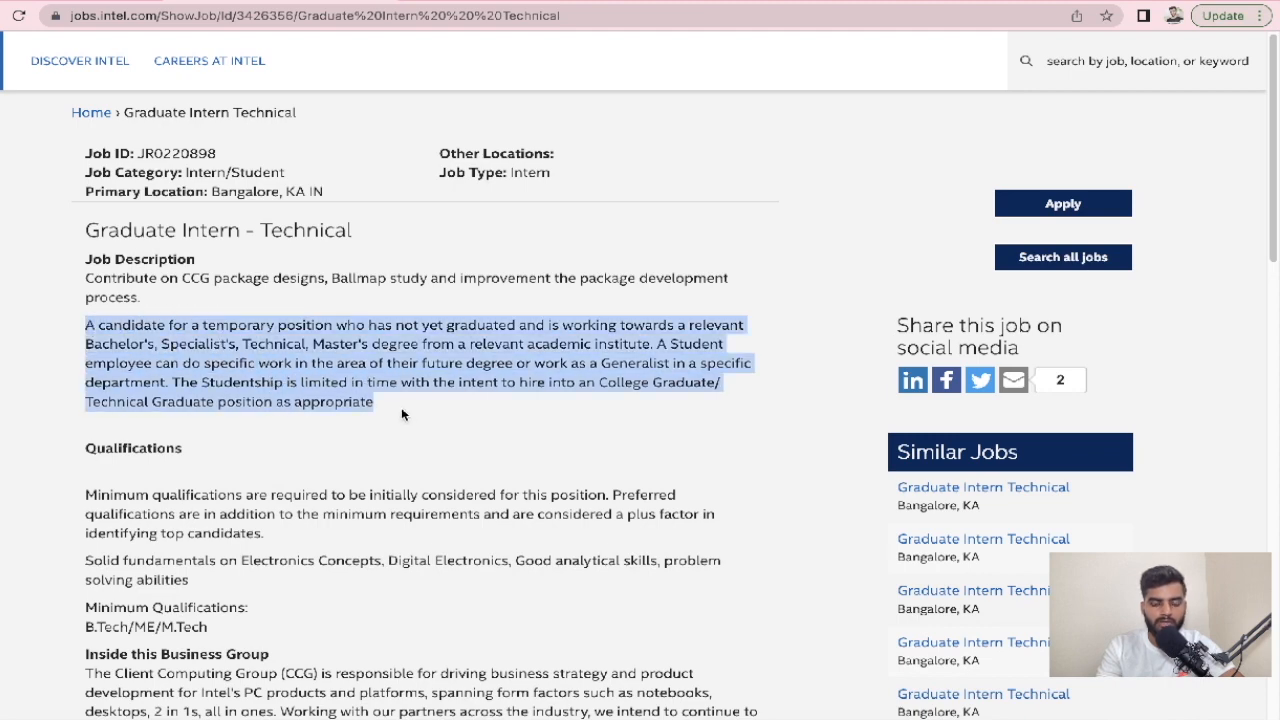
Return to the top of the Intel posting and move on to the Quick Heal Careers page
{"action": "scroll", "scroll_direction": "down", "scroll_amount": 3}
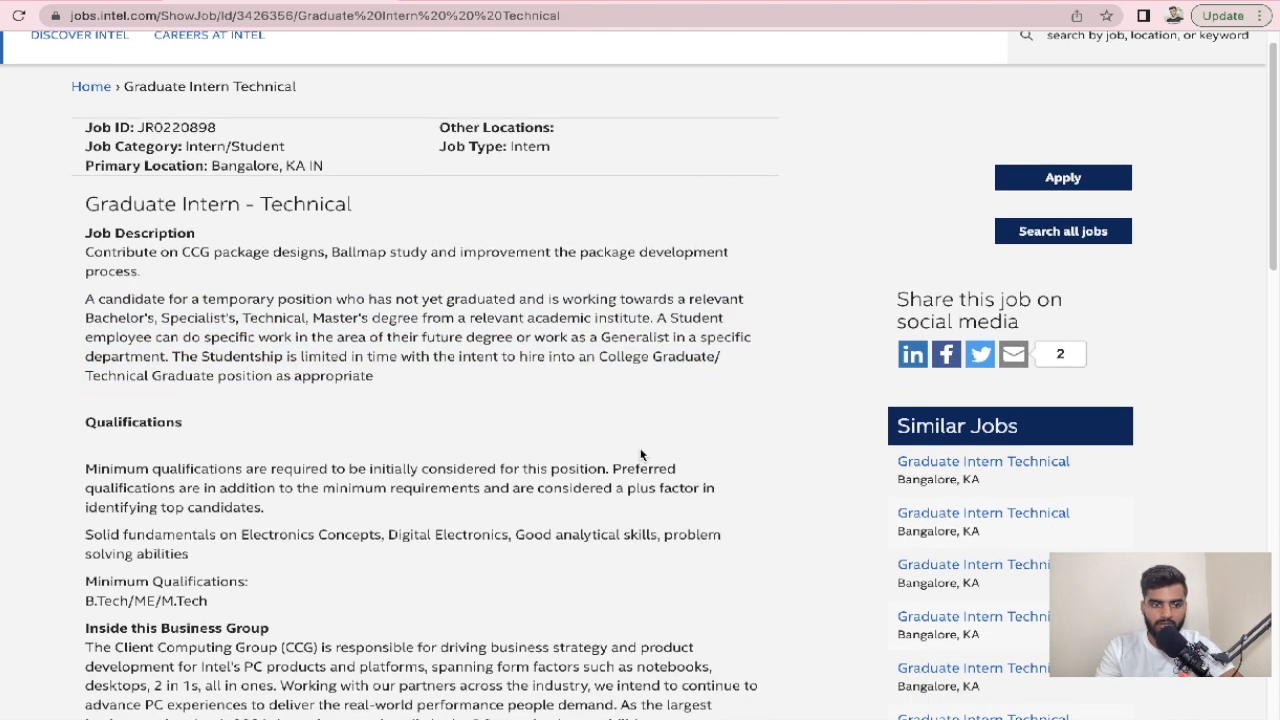
{"action": "scroll", "scroll_direction": "down", "scroll_amount": 3}
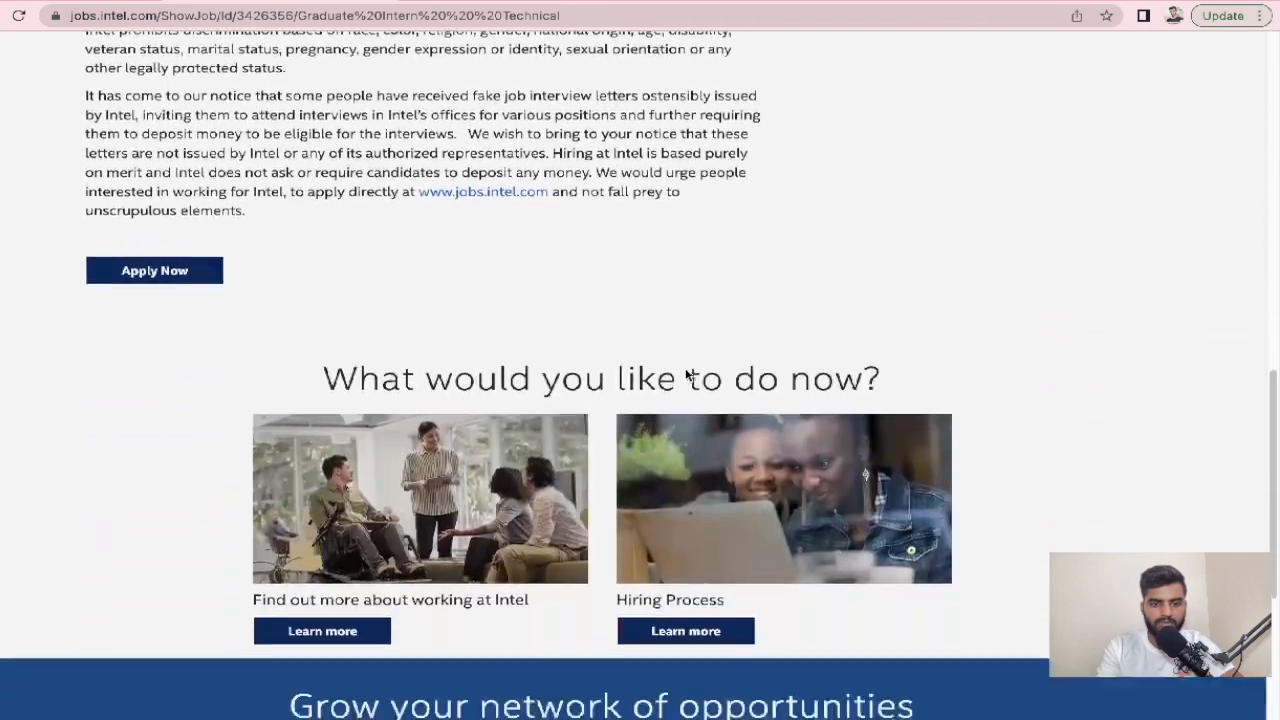
{"action": "scroll", "scroll_direction": "up", "scroll_amount": 3}
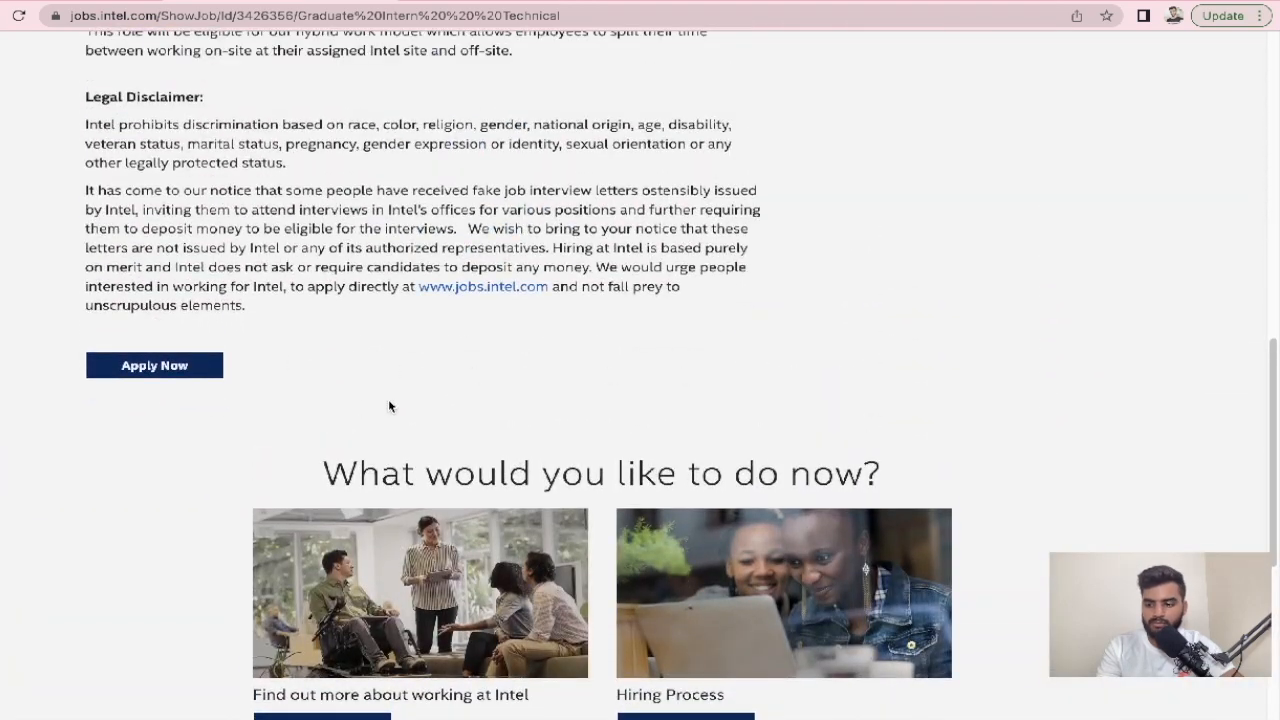
{"action": "mouse_move", "coordinate": [192, 472]}
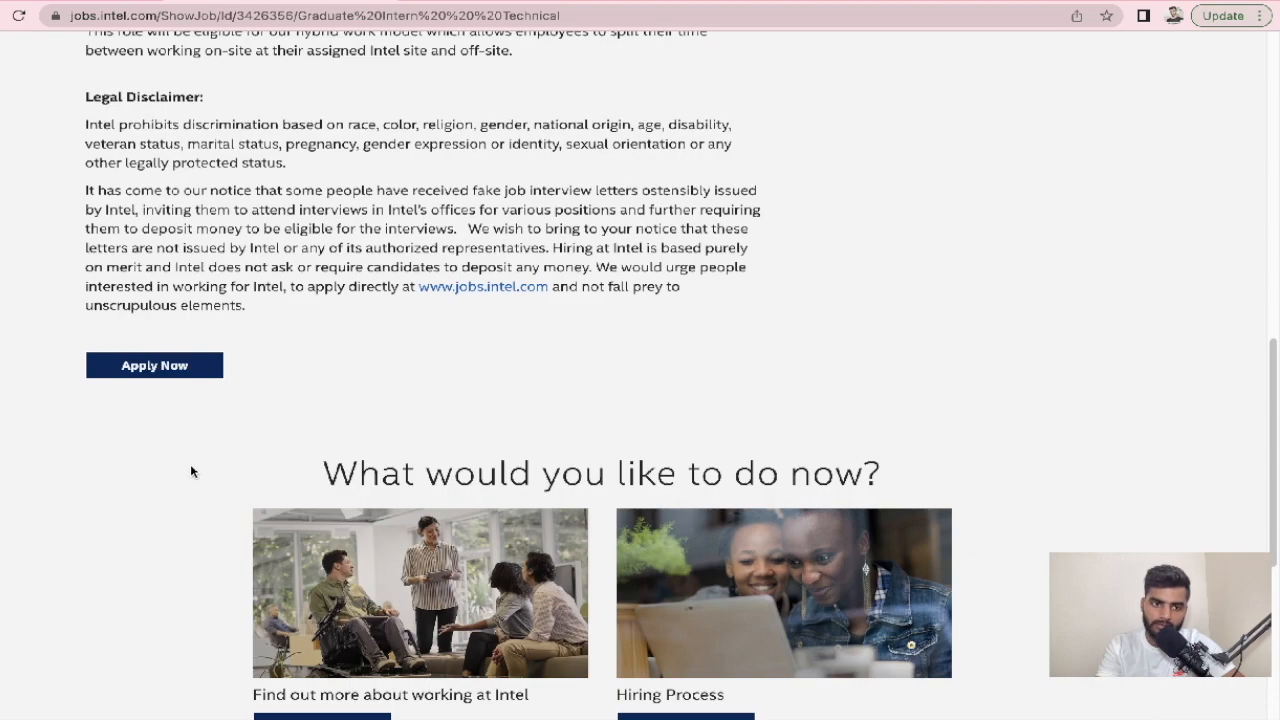
{"action": "scroll", "scroll_direction": "up", "scroll_amount": 3}
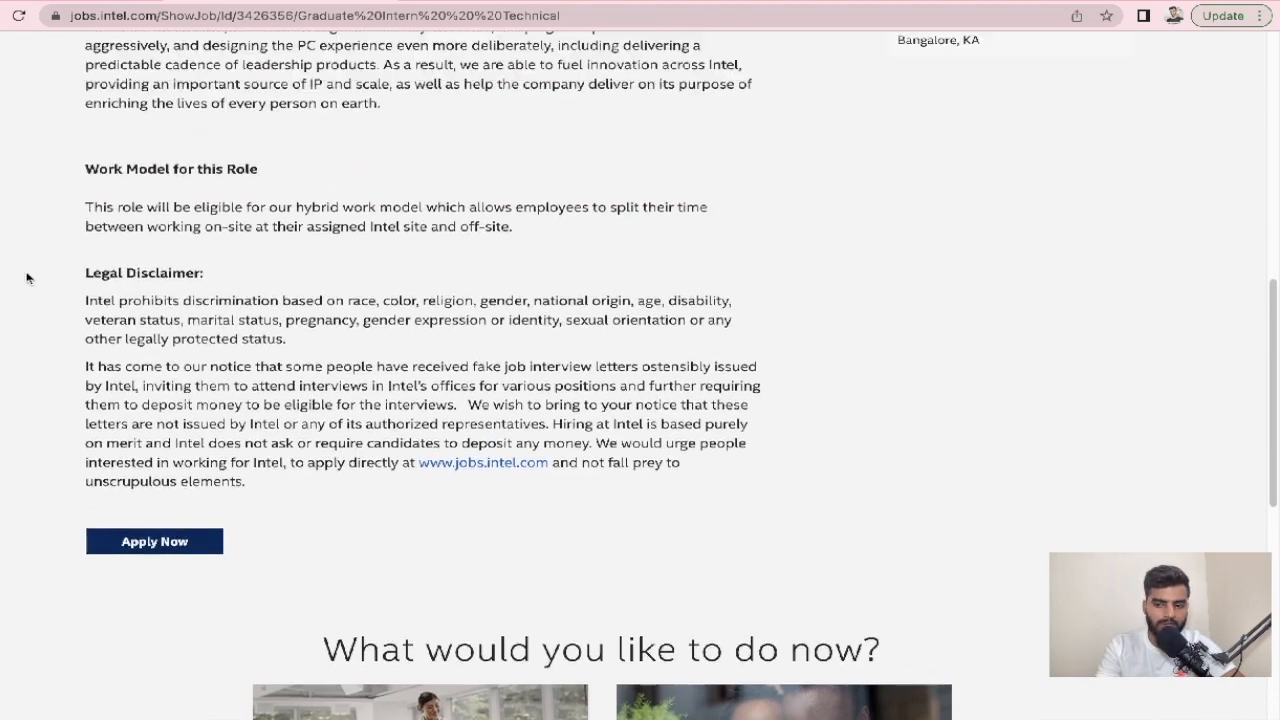
{"action": "scroll", "scroll_direction": "up", "scroll_amount": 3}
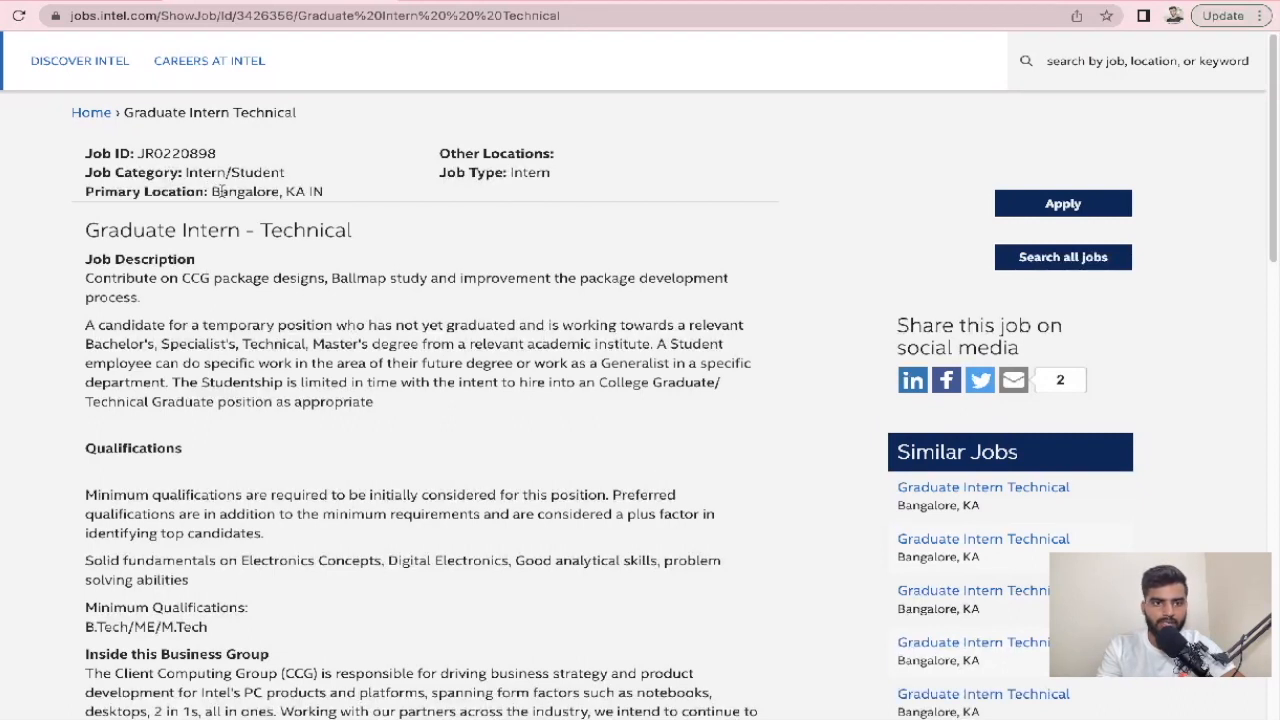
{"action": "double_click", "coordinate": [240, 192]}
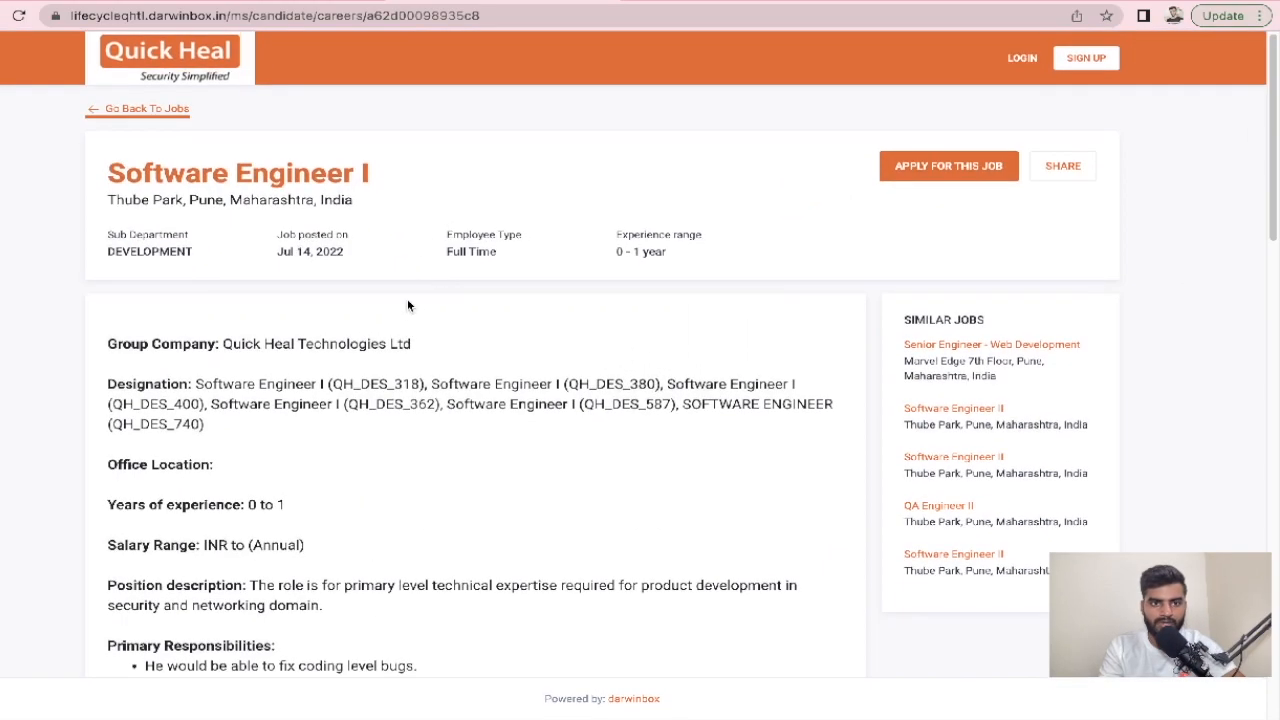
Review the Quick Heal Software Engineer I posting and highlight its list of designations
{"action": "scroll", "scroll_direction": "down", "scroll_amount": 3}
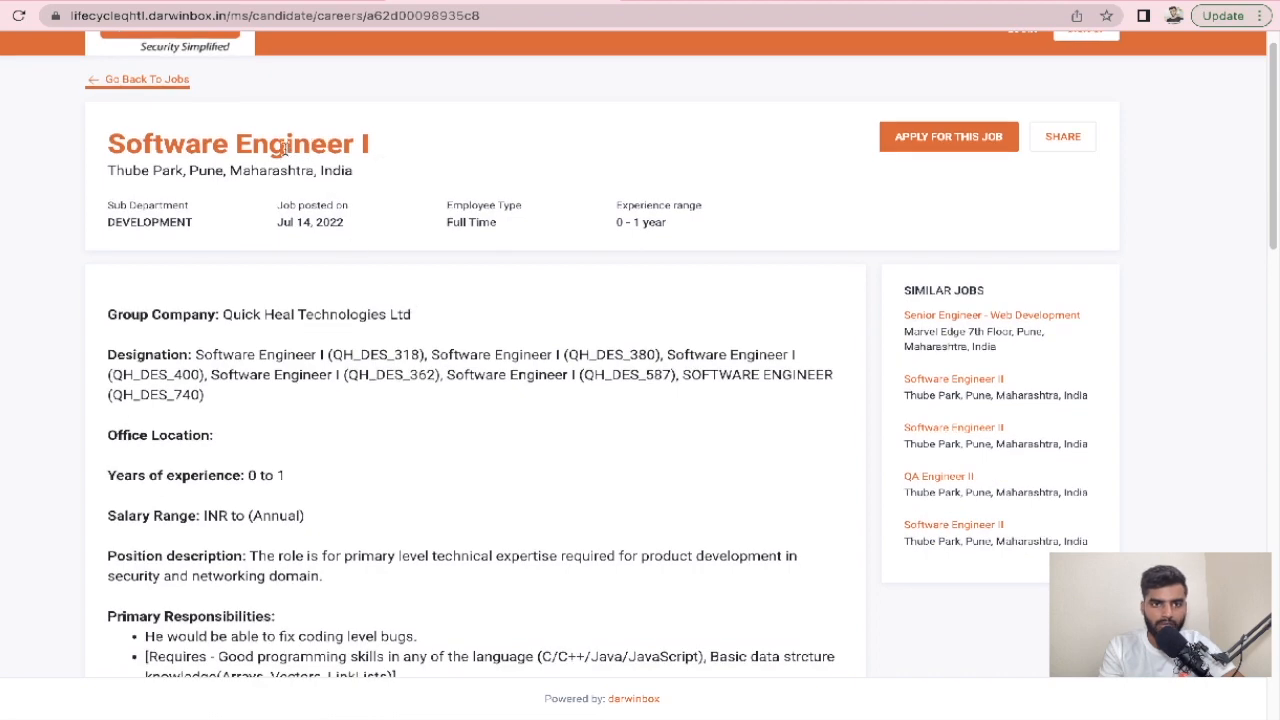
{"action": "scroll", "scroll_direction": "up", "scroll_amount": 3}
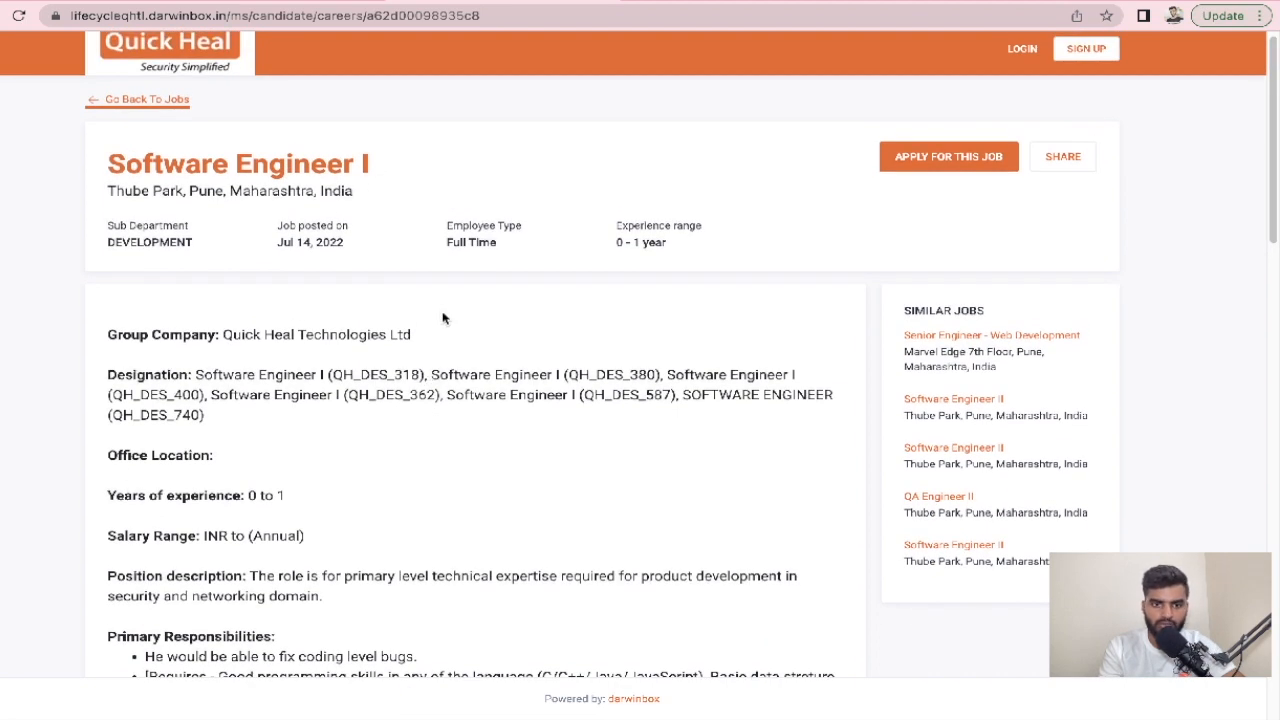
{"action": "mouse_move", "coordinate": [398, 436]}
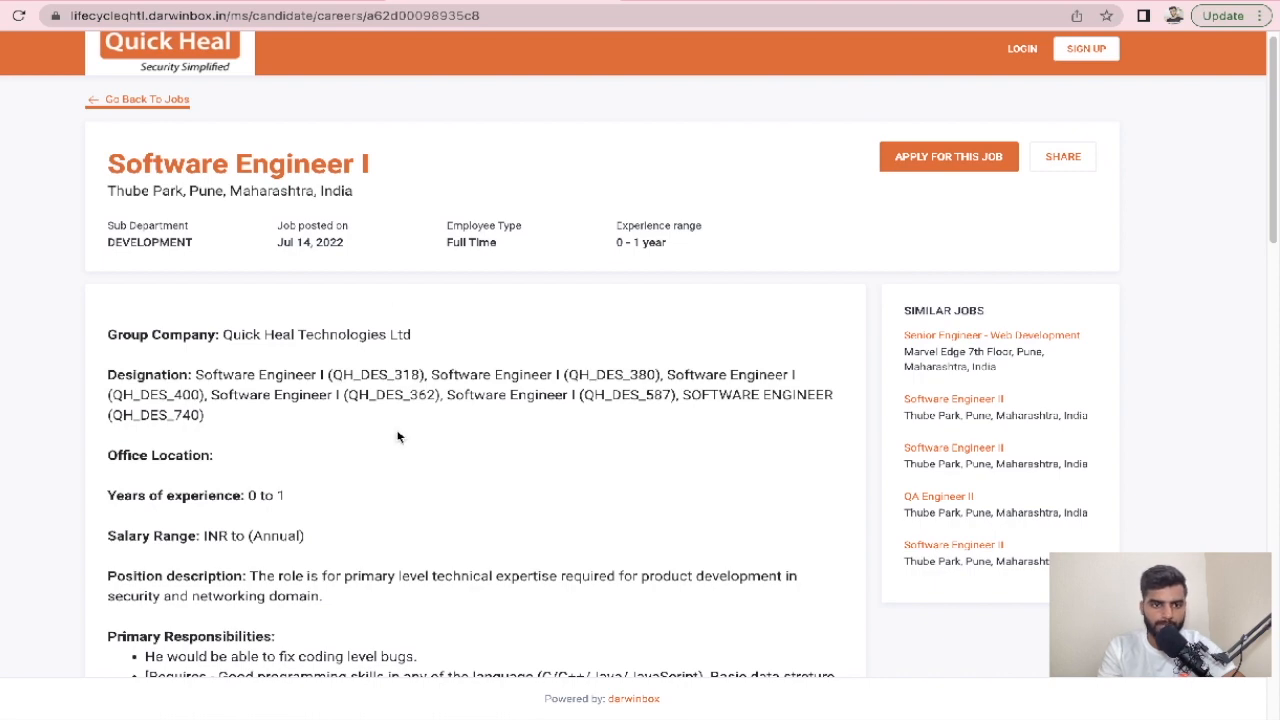
{"action": "scroll", "scroll_direction": "down", "scroll_amount": 3}
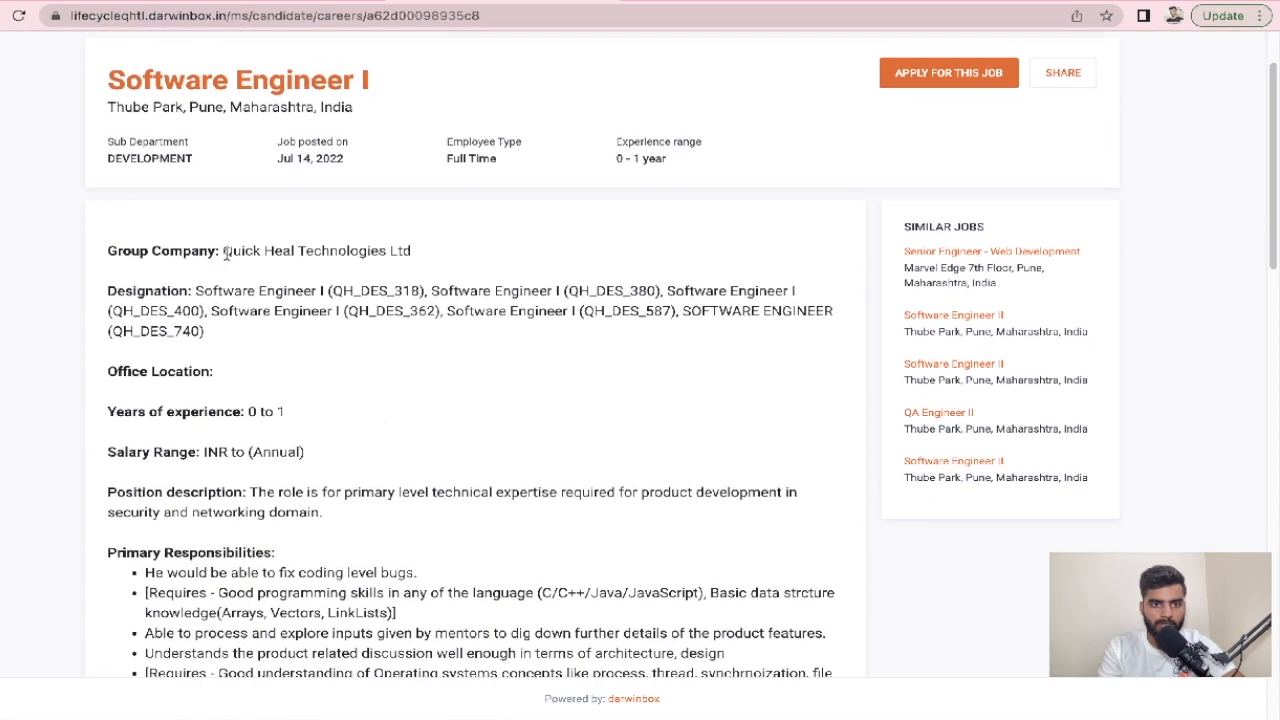
{"action": "mouse_move", "coordinate": [440, 278]}
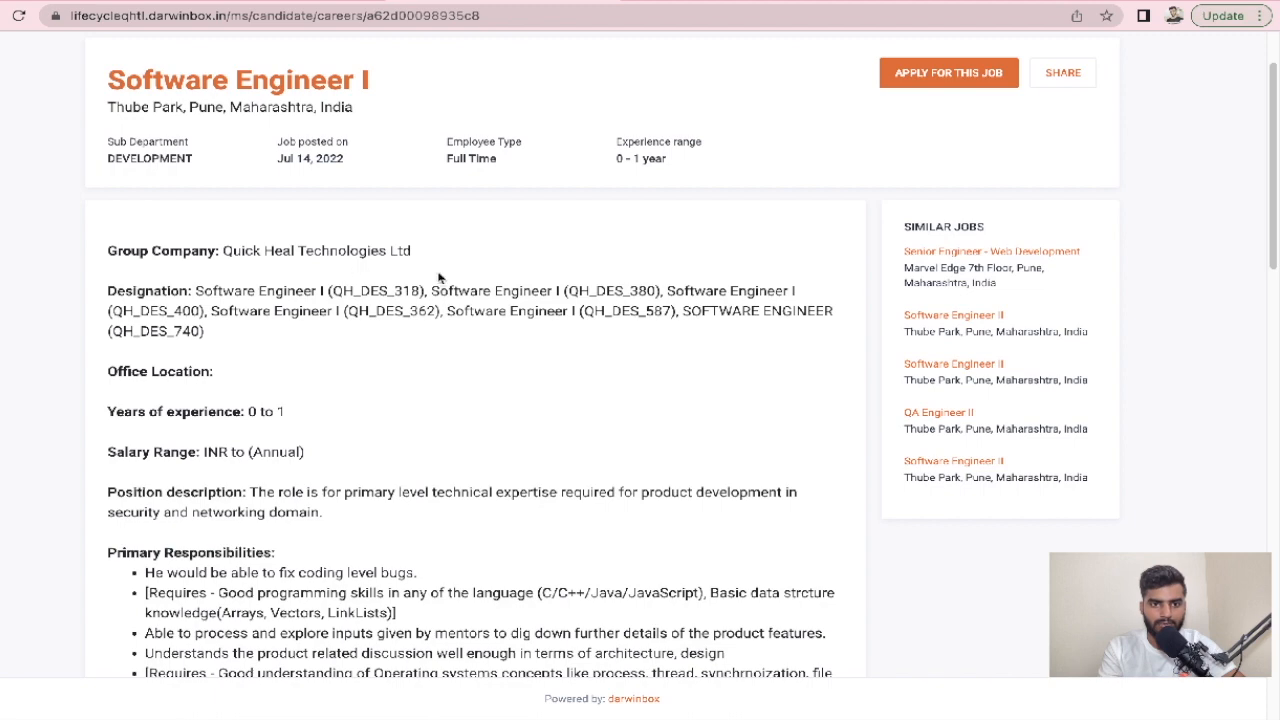
{"action": "scroll", "scroll_direction": "down", "scroll_amount": 3}
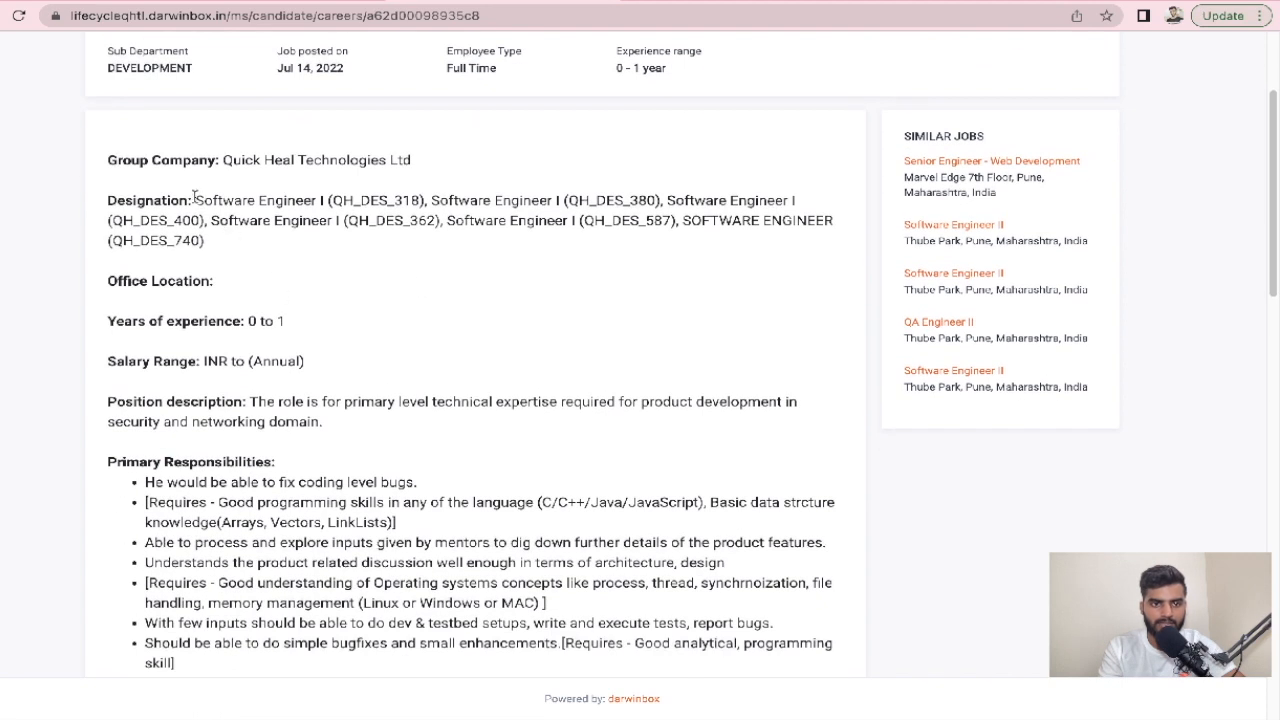
{"action": "left_click_drag", "start_coordinate": [196, 200], "coordinate": [204, 240]}
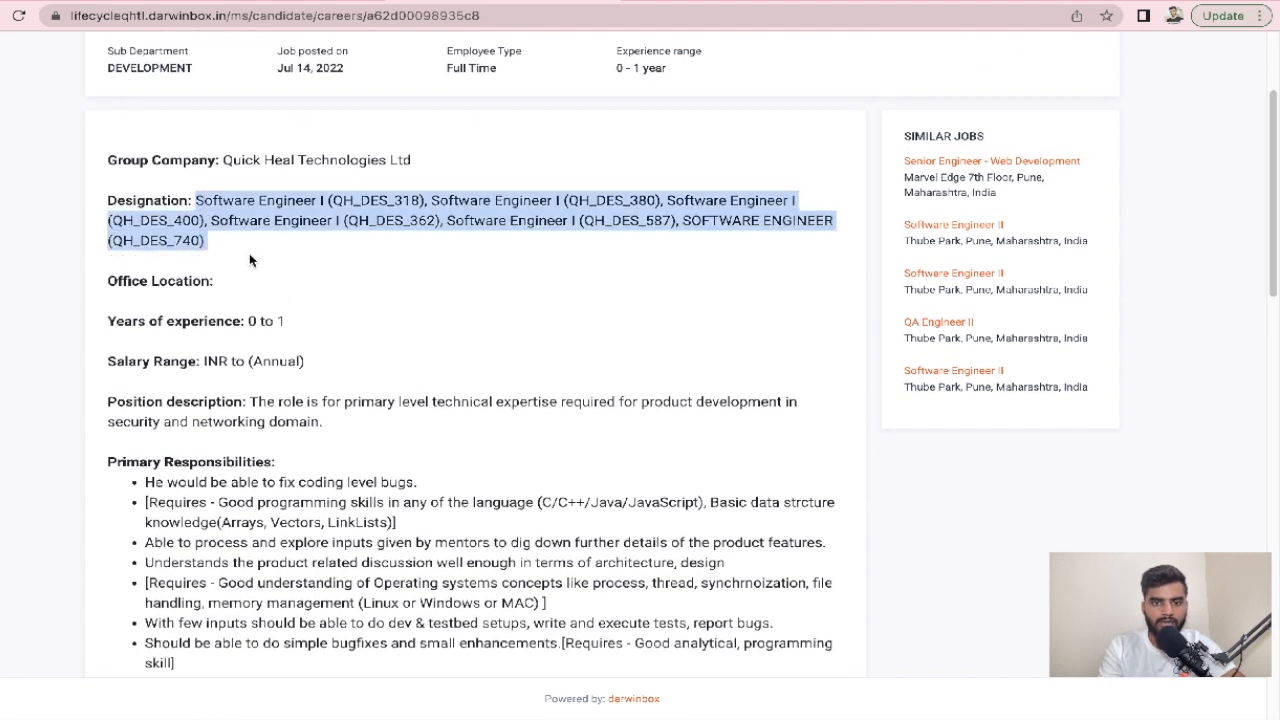
Highlight the Software Engineer I list of primary responsibilities
{"action": "scroll", "scroll_direction": "down", "scroll_amount": 3}
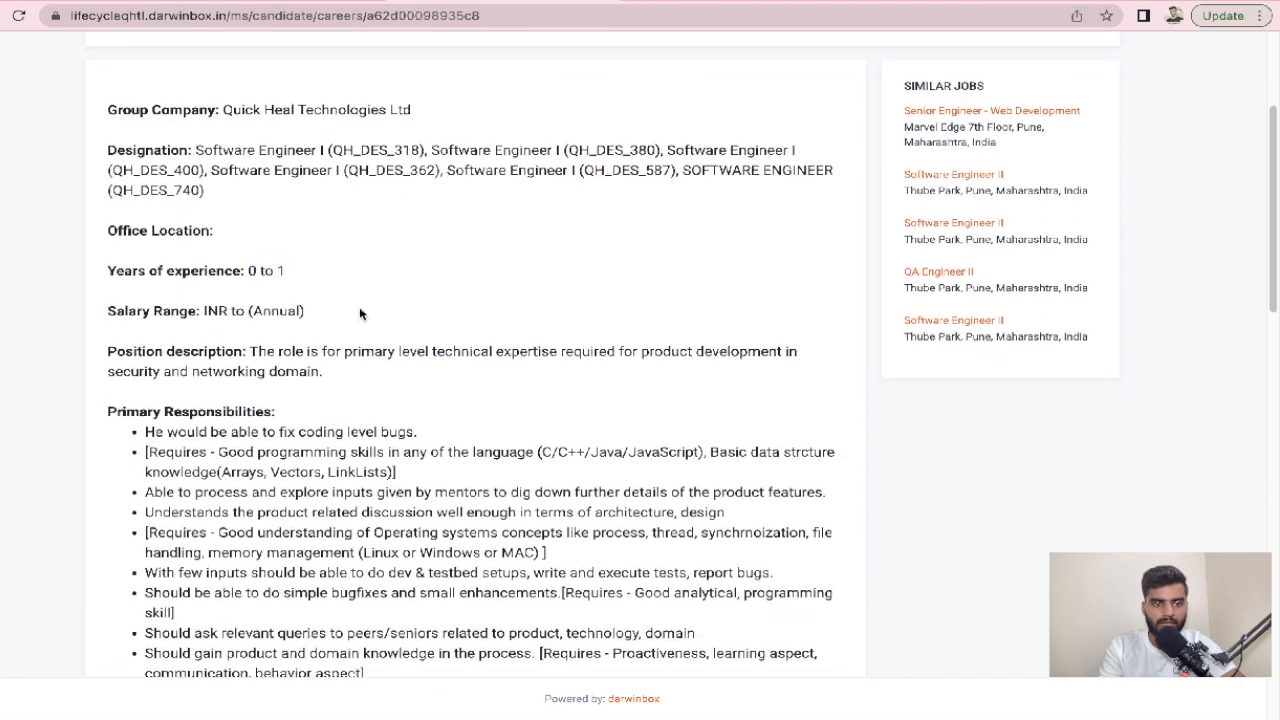
{"action": "scroll", "scroll_direction": "down", "scroll_amount": 3}
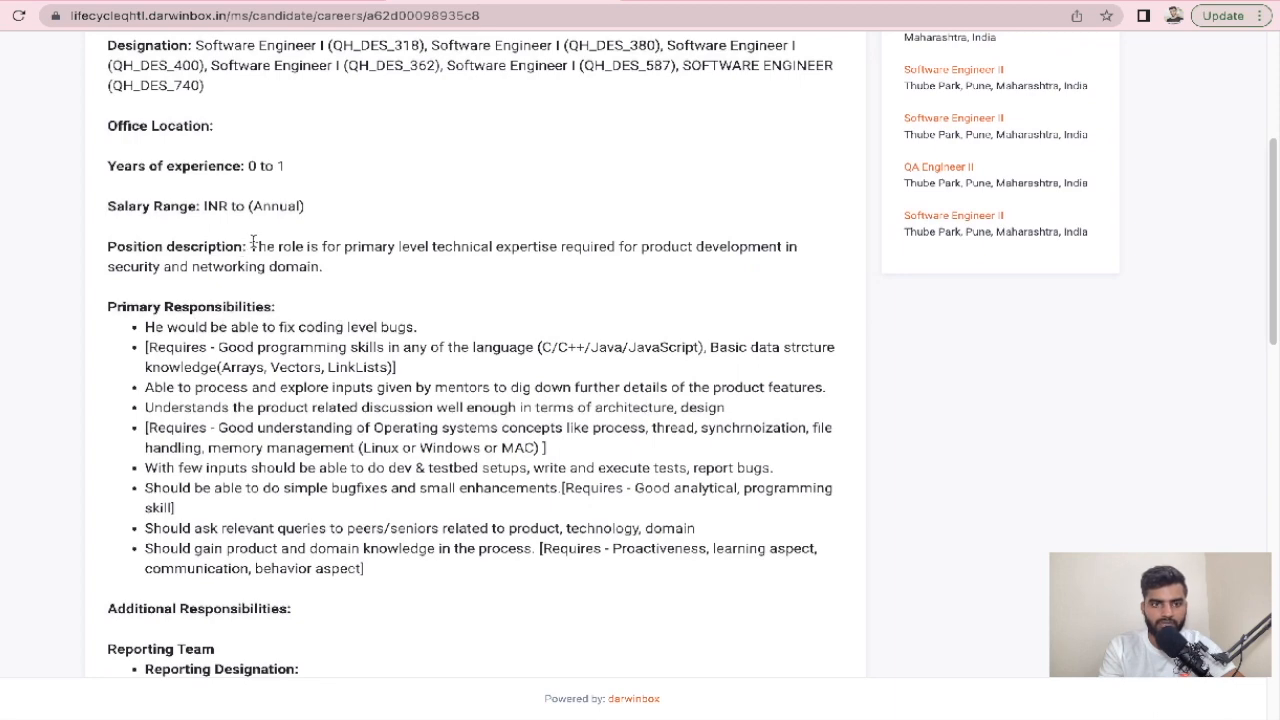
{"action": "scroll", "scroll_direction": "down", "scroll_amount": 3}
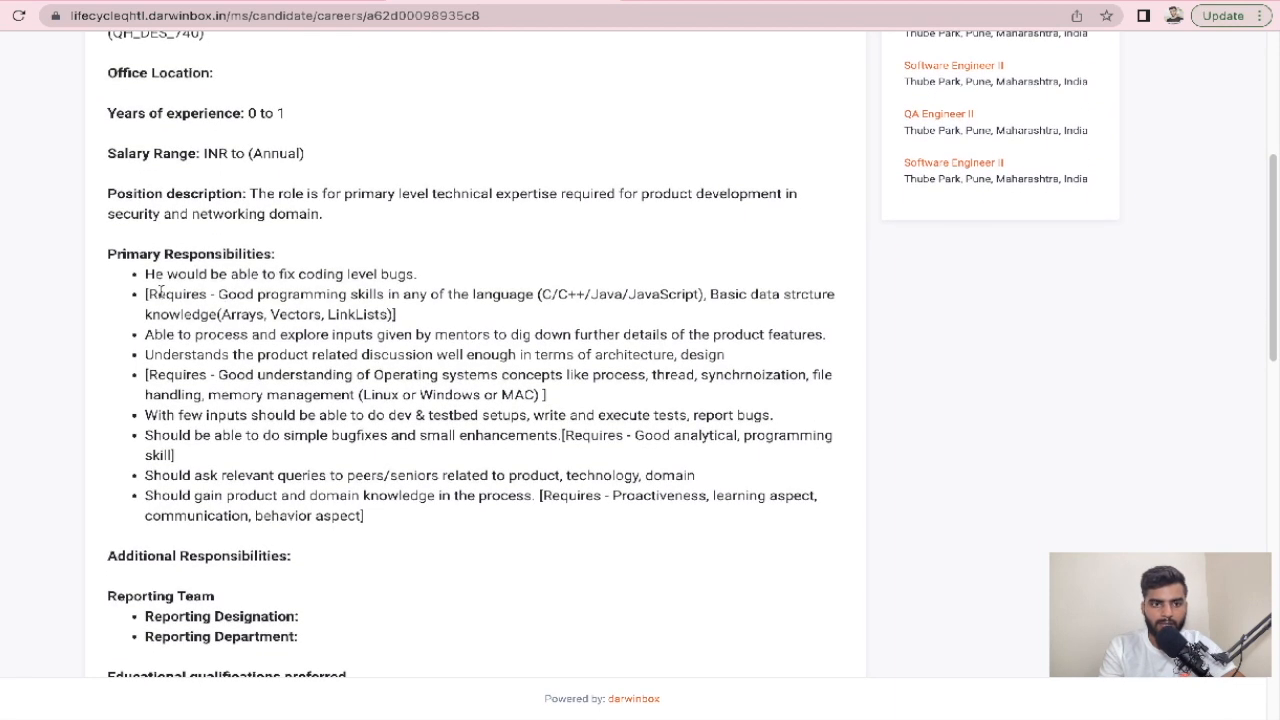
{"action": "left_click_drag", "start_coordinate": [146, 274], "coordinate": [364, 516]}
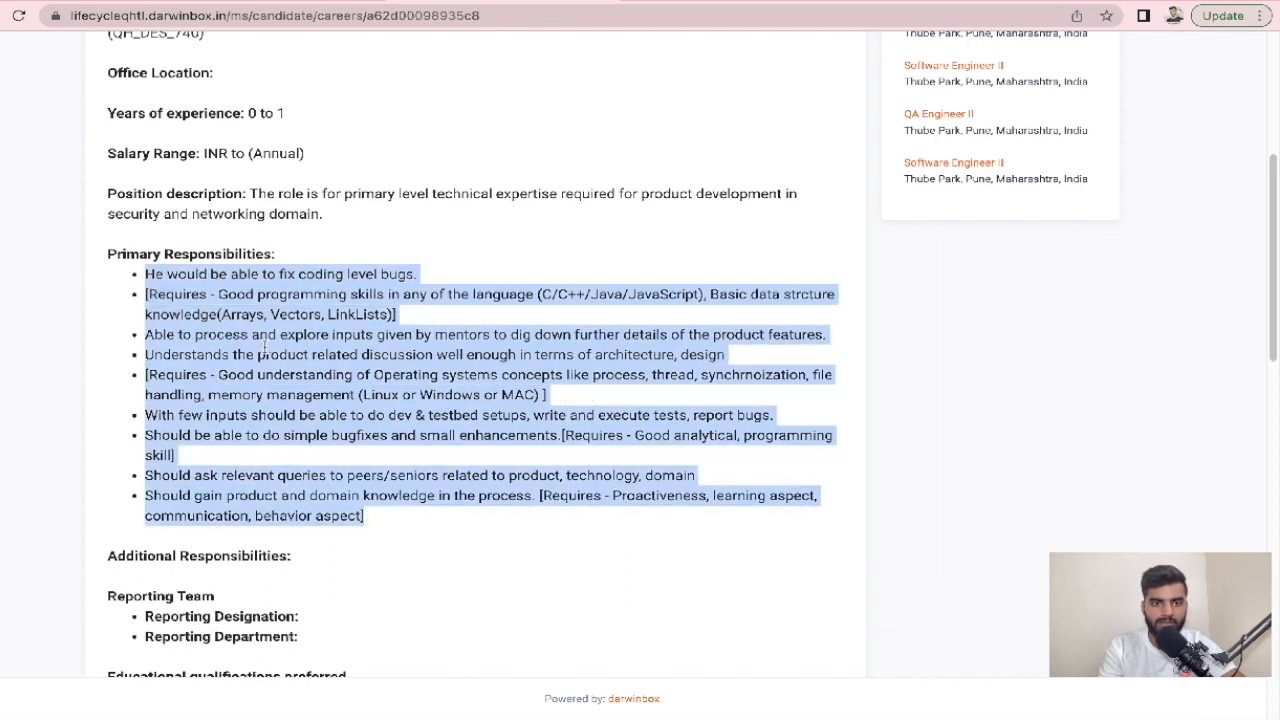
{"action": "left_click", "coordinate": [408, 320]}
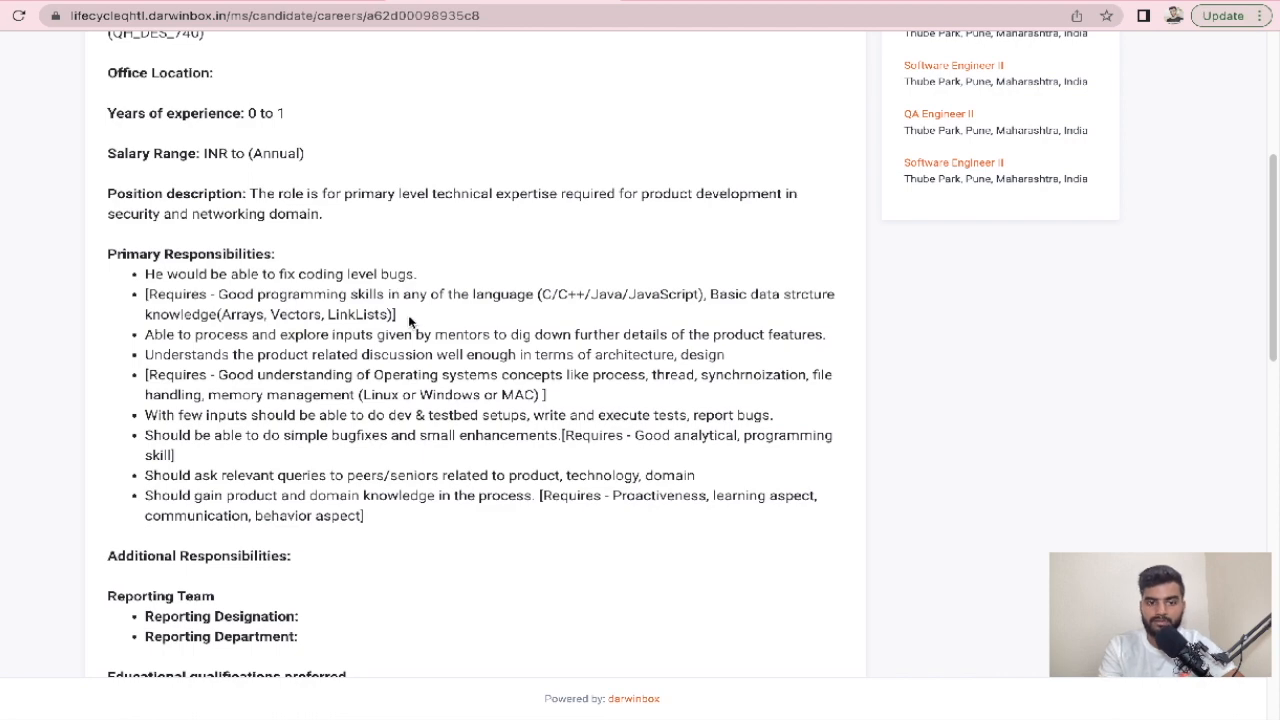
Read through the qualifications and required knowledge, then return toward the top of the posting
{"action": "scroll", "scroll_direction": "down", "scroll_amount": 3}
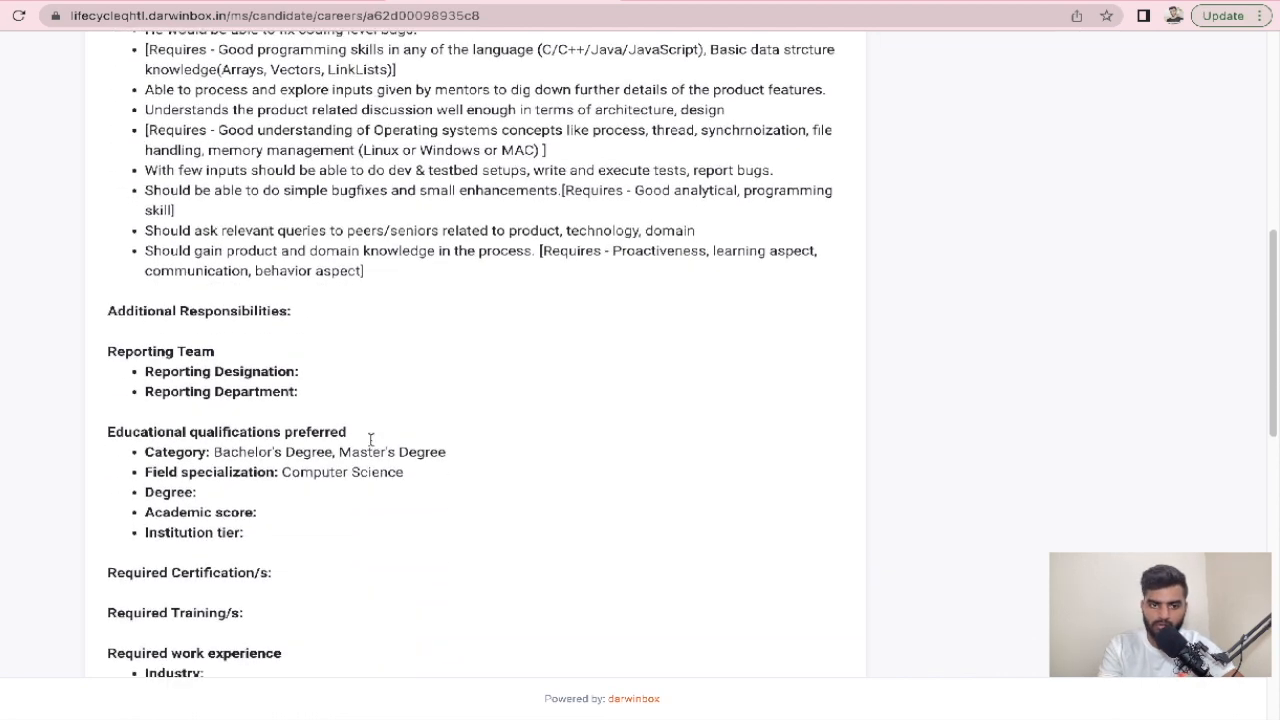
{"action": "scroll", "scroll_direction": "down", "scroll_amount": 3}
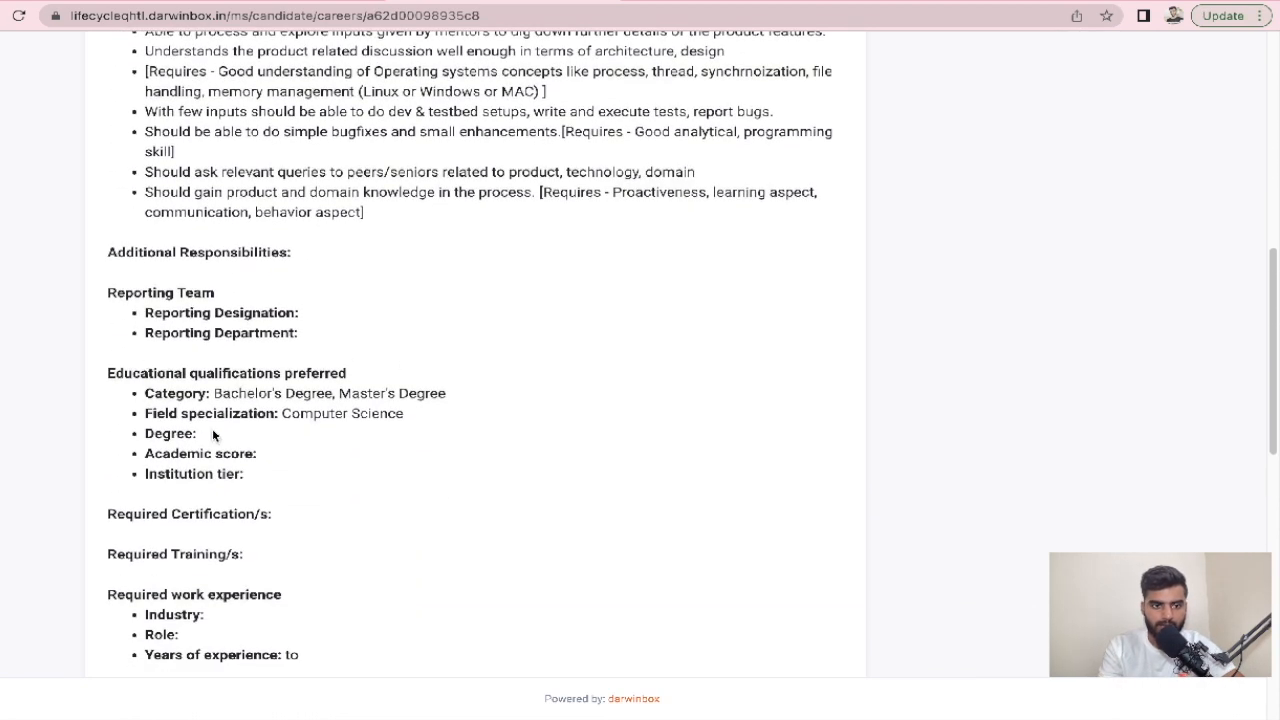
{"action": "scroll", "scroll_direction": "down", "scroll_amount": 3}
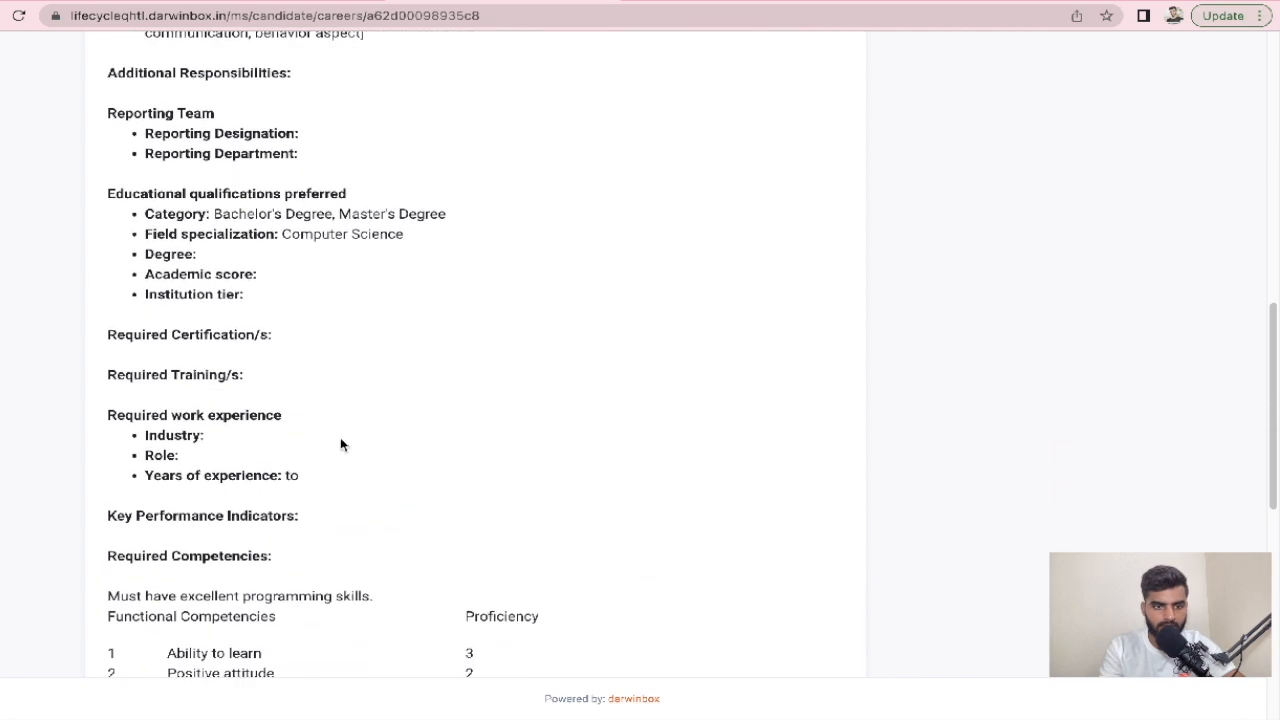
{"action": "scroll", "scroll_direction": "down", "scroll_amount": 3}
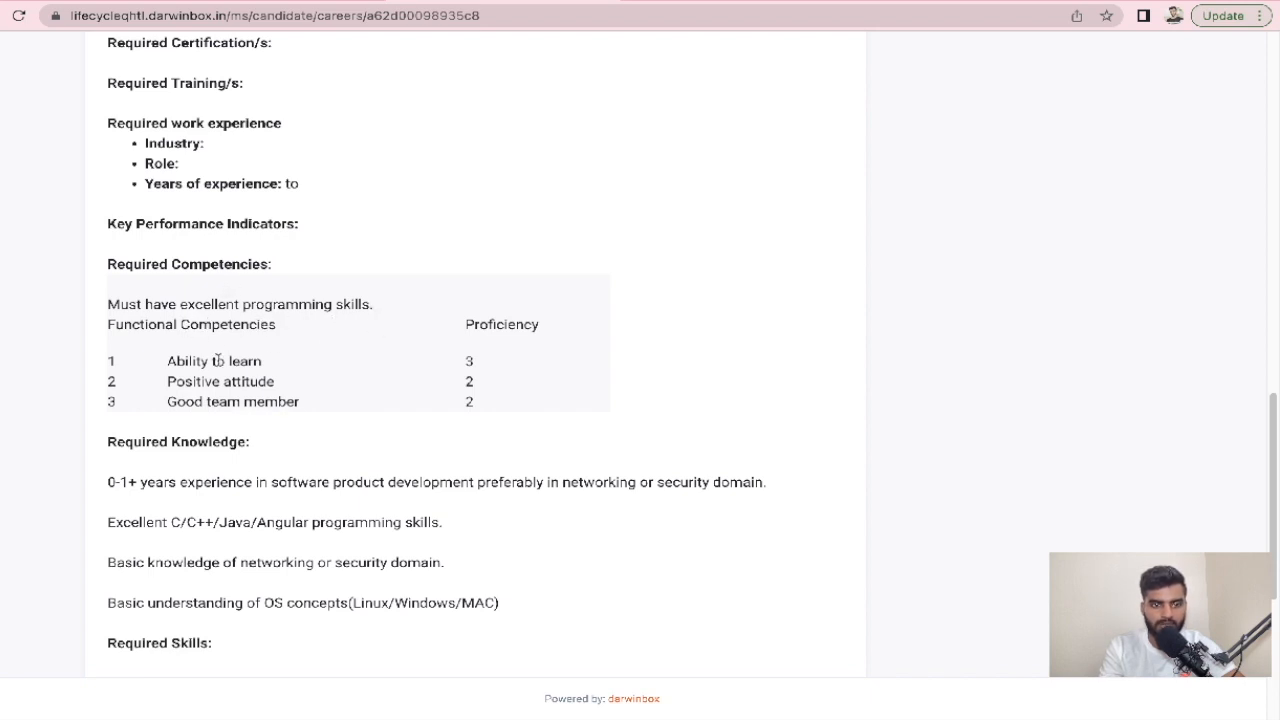
{"action": "scroll", "scroll_direction": "down", "scroll_amount": 3}
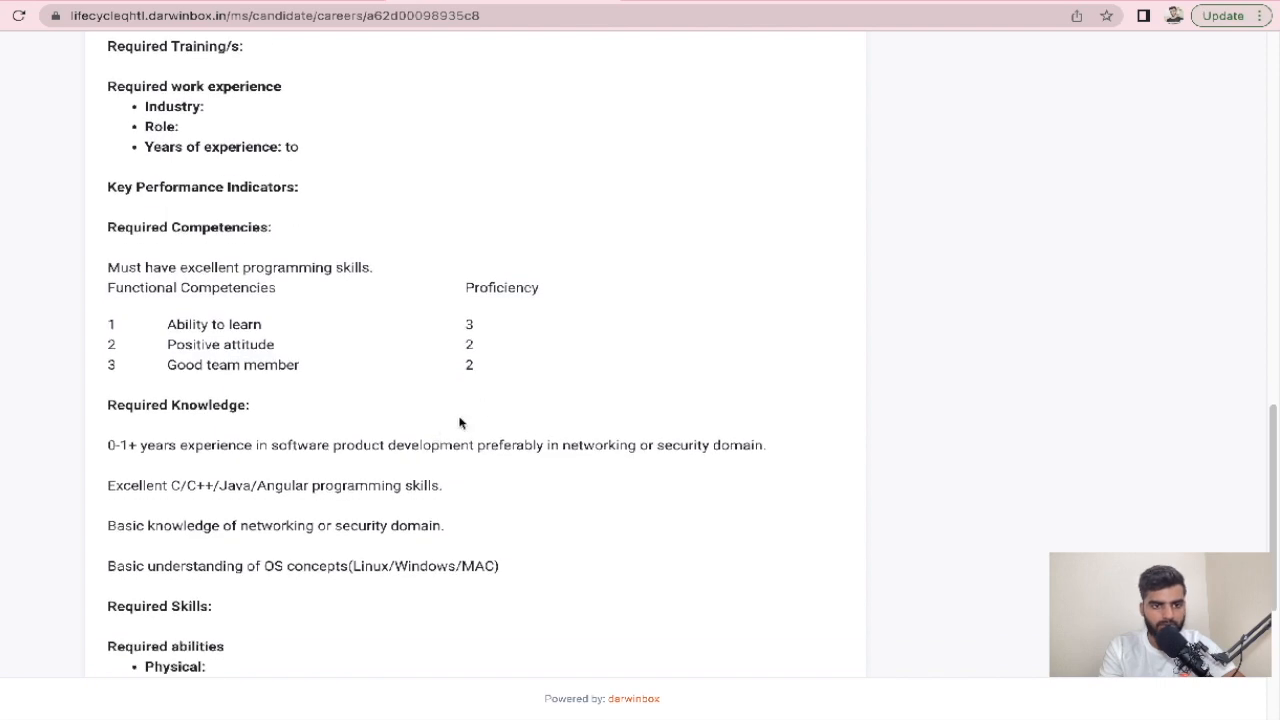
{"action": "scroll", "scroll_direction": "down", "scroll_amount": 3}
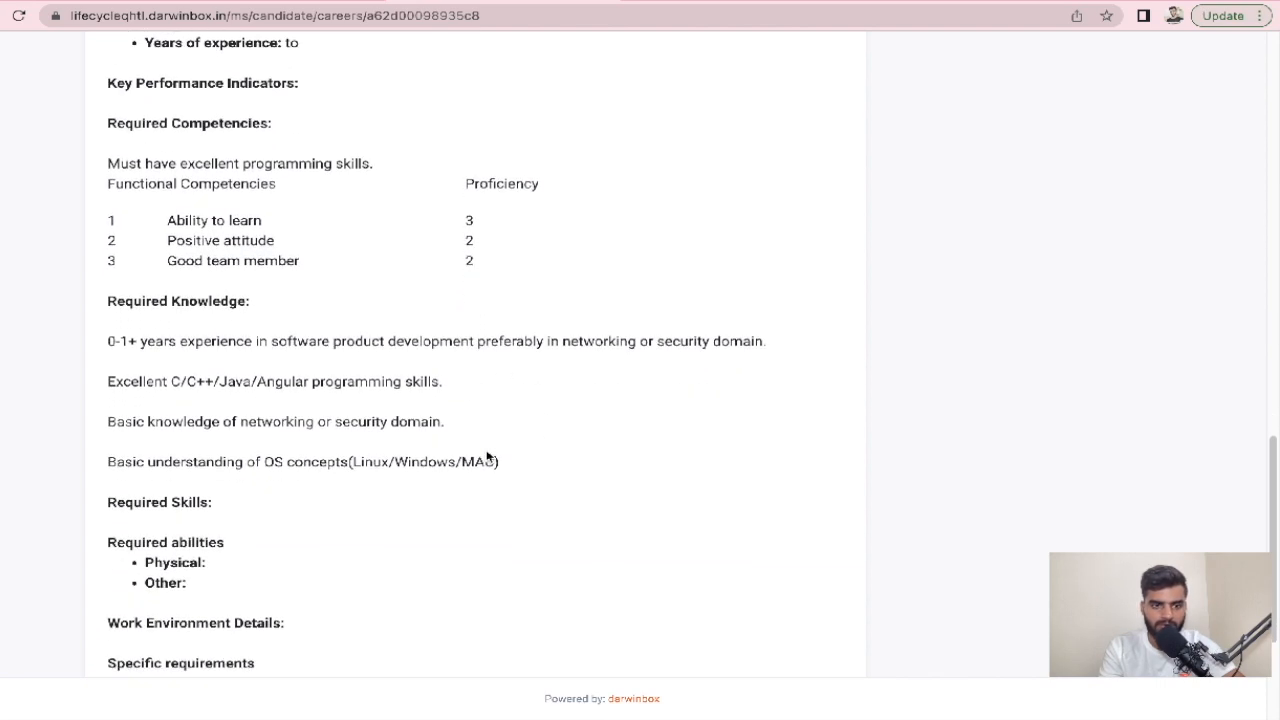
{"action": "scroll", "scroll_direction": "down", "scroll_amount": 3}
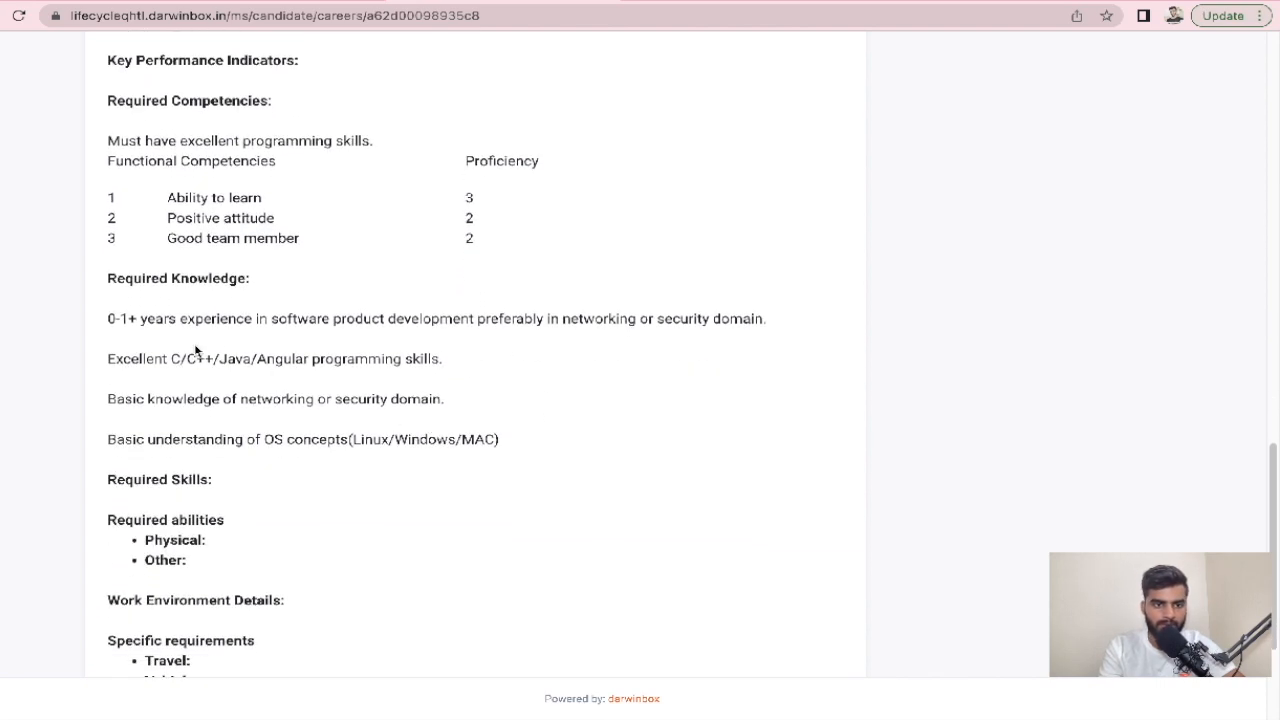
{"action": "mouse_move", "coordinate": [150, 322]}
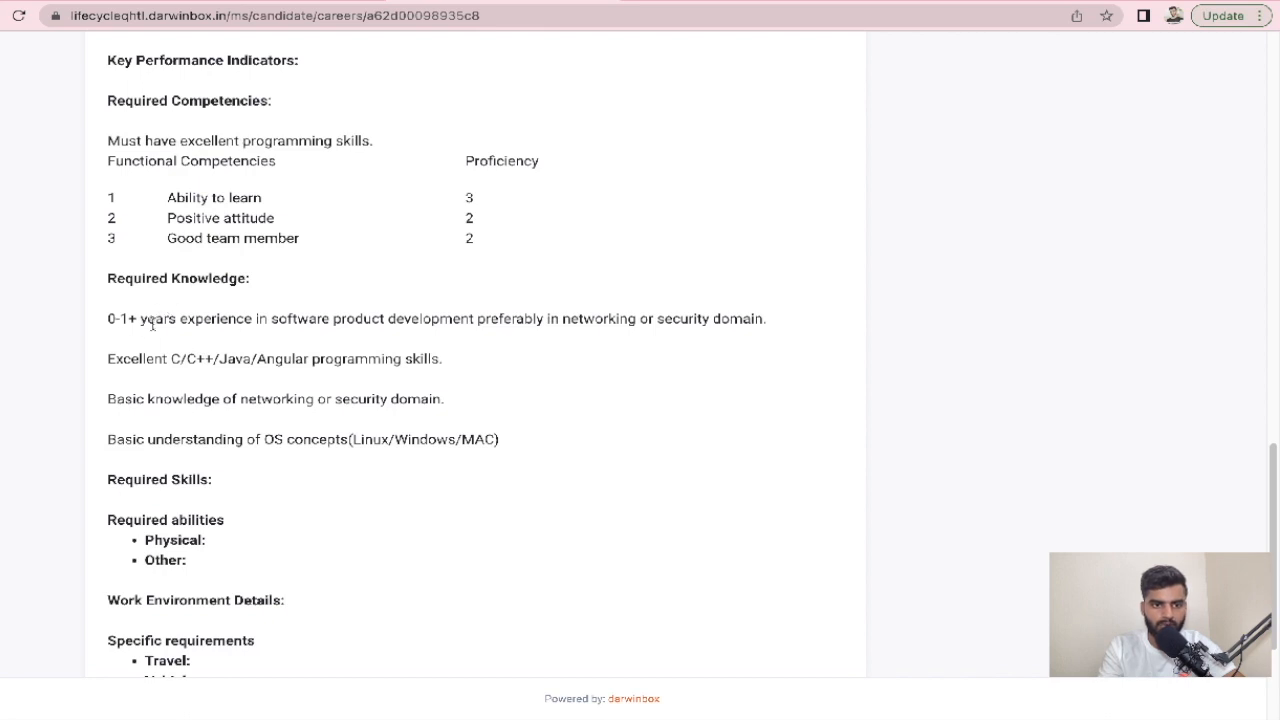
{"action": "mouse_move", "coordinate": [288, 434]}
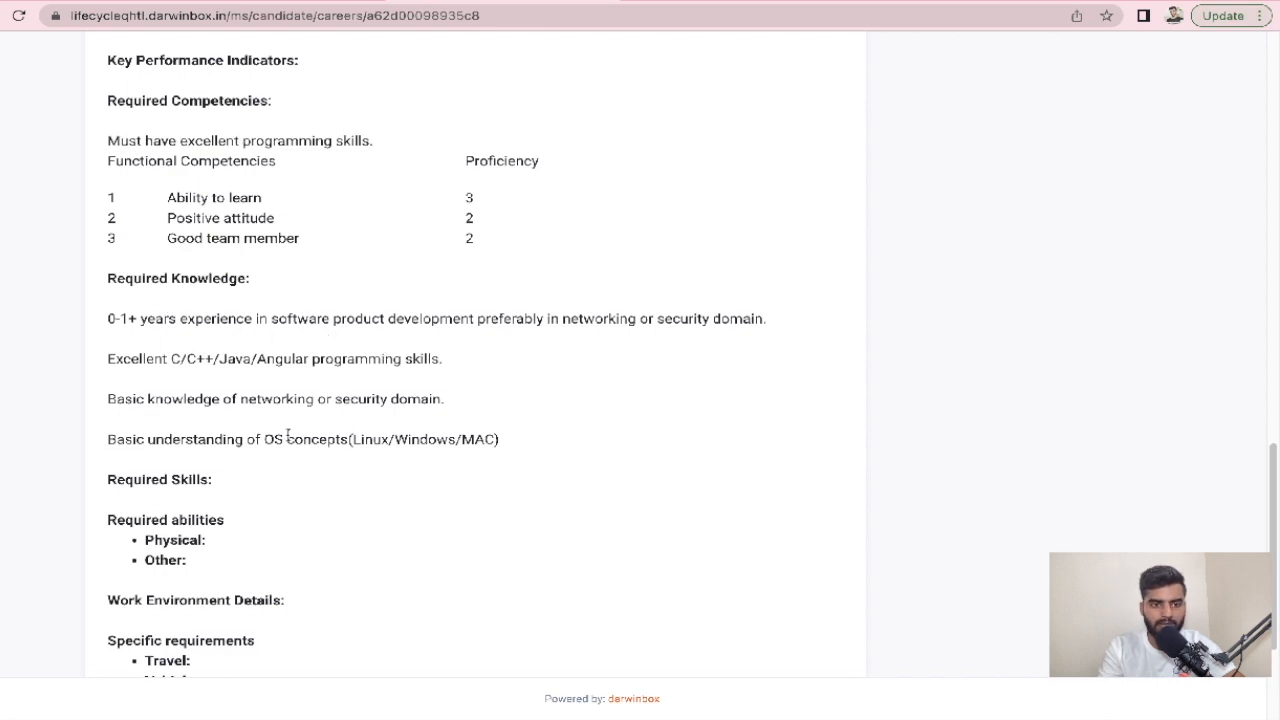
{"action": "mouse_move", "coordinate": [248, 418]}
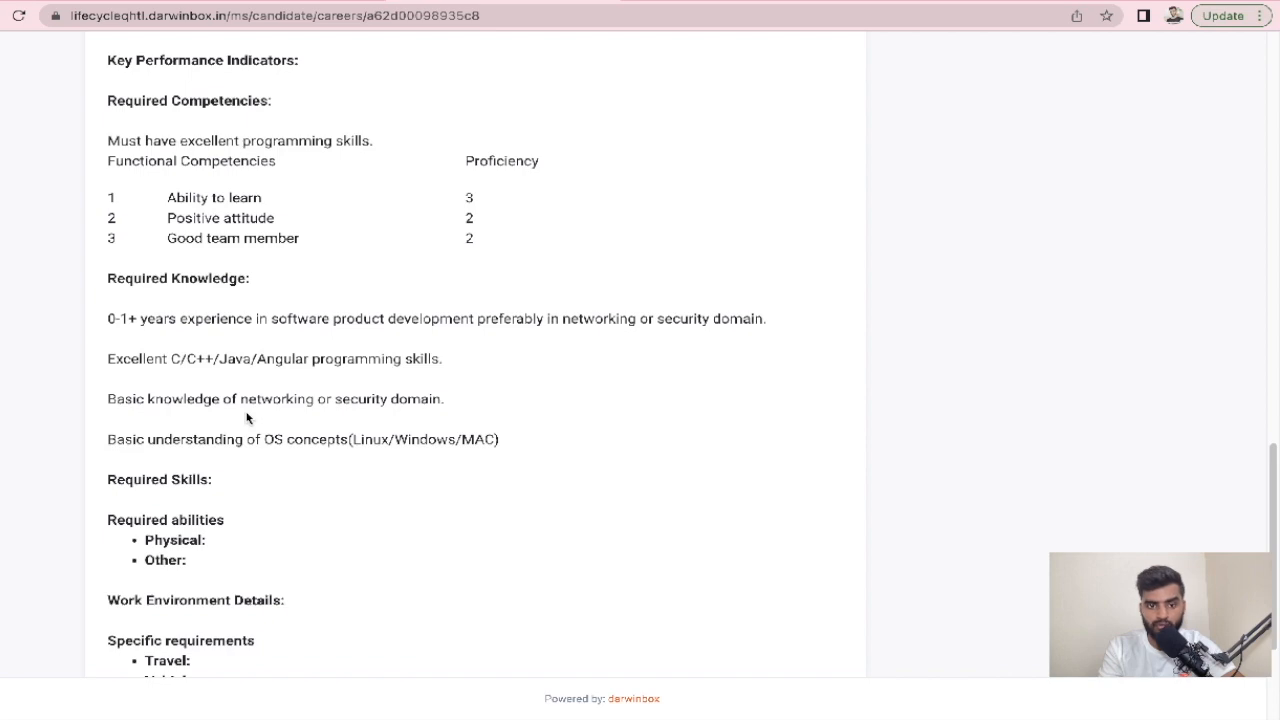
{"action": "mouse_move", "coordinate": [332, 432]}
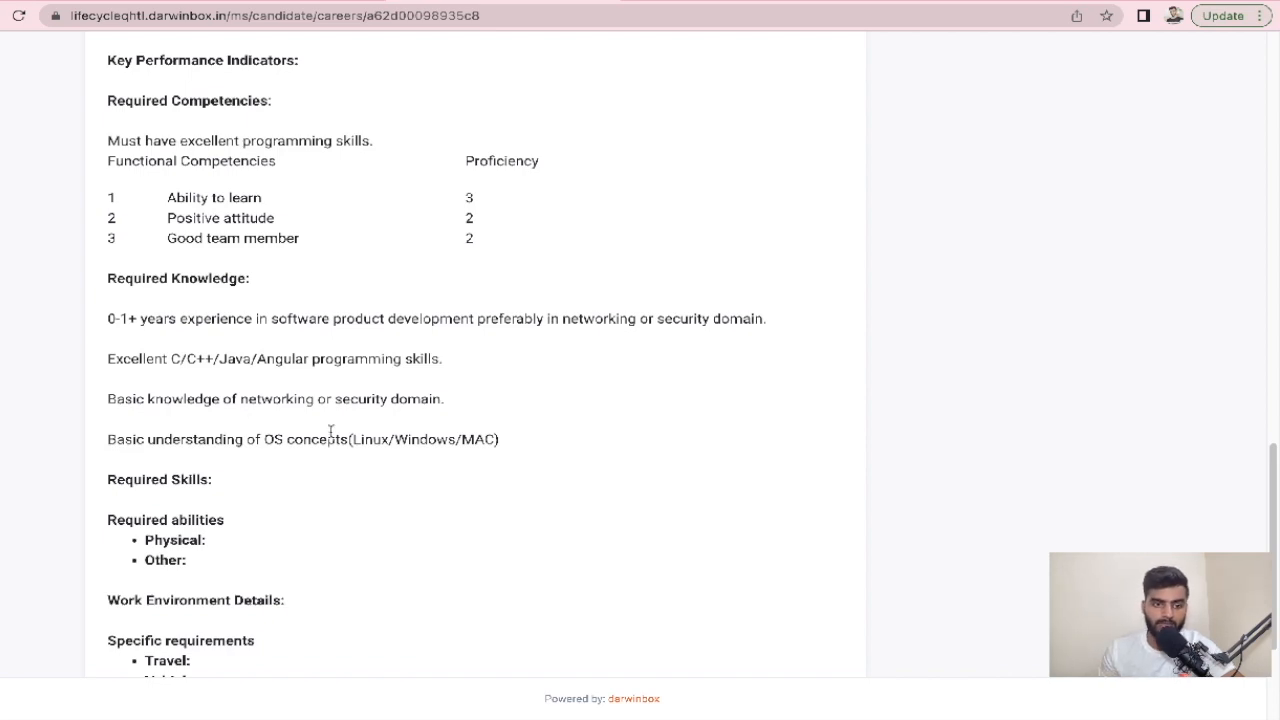
{"action": "scroll", "scroll_direction": "up", "scroll_amount": 3}
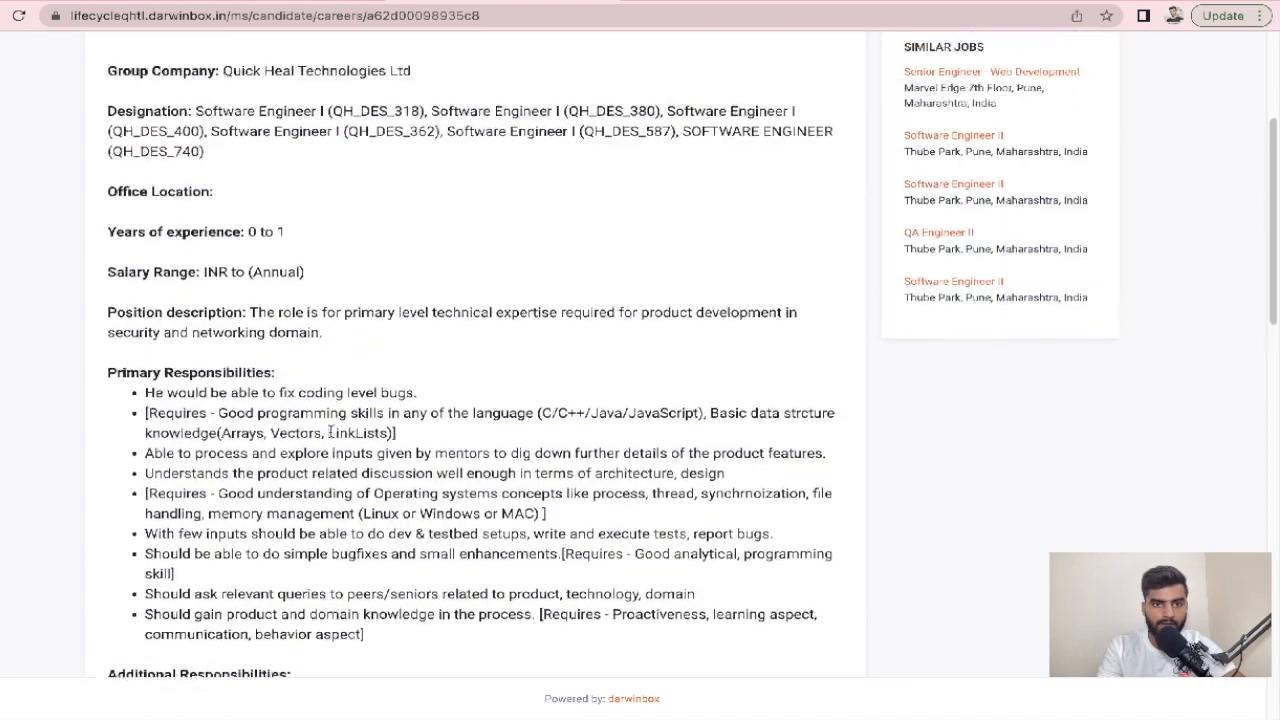
{"action": "scroll", "scroll_direction": "up", "scroll_amount": 3}
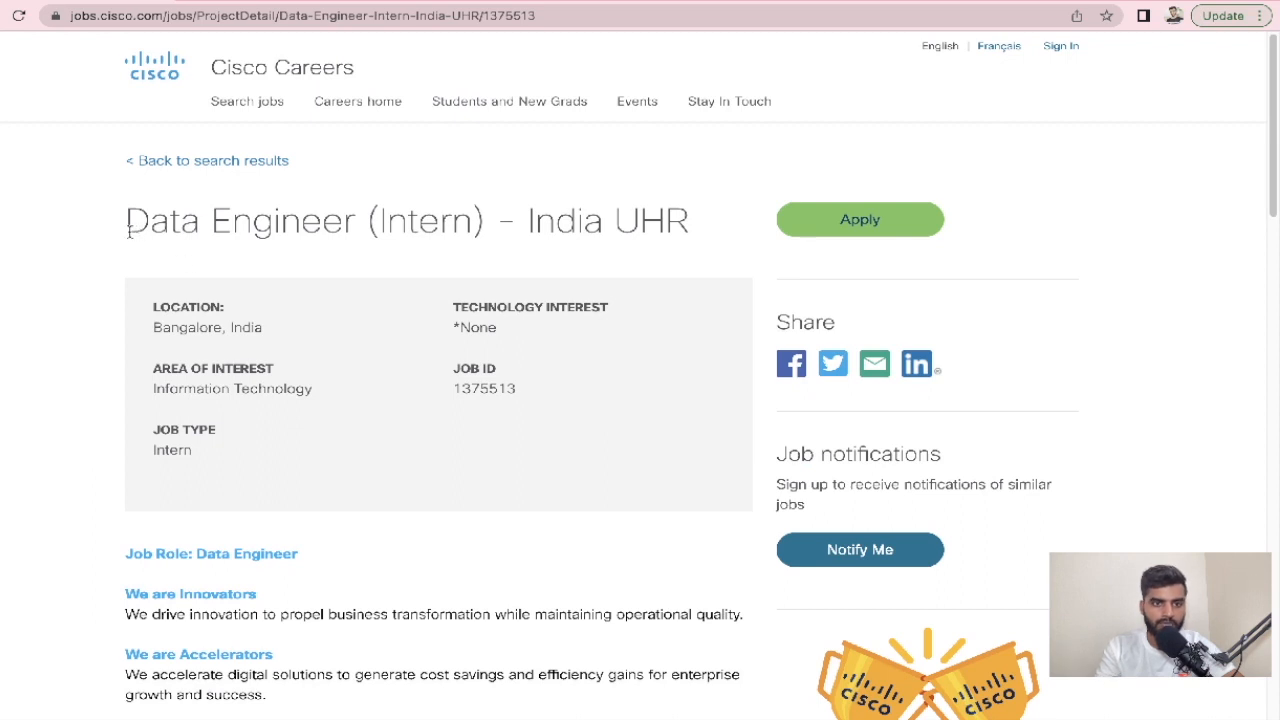
{"action": "mouse_move", "coordinate": [438, 238]}
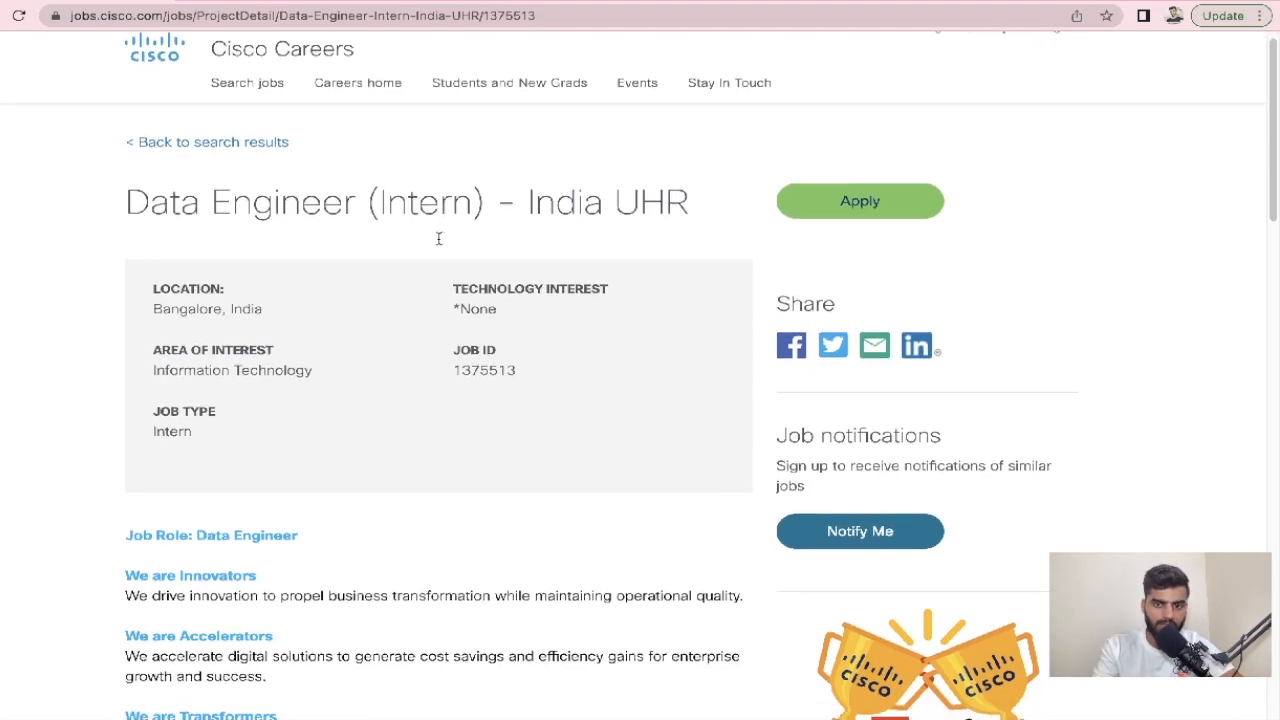
Read the Cisco Data Engineer (Intern) posting and mark the What You'll Do duties text
{"action": "scroll", "scroll_direction": "down", "scroll_amount": 3}
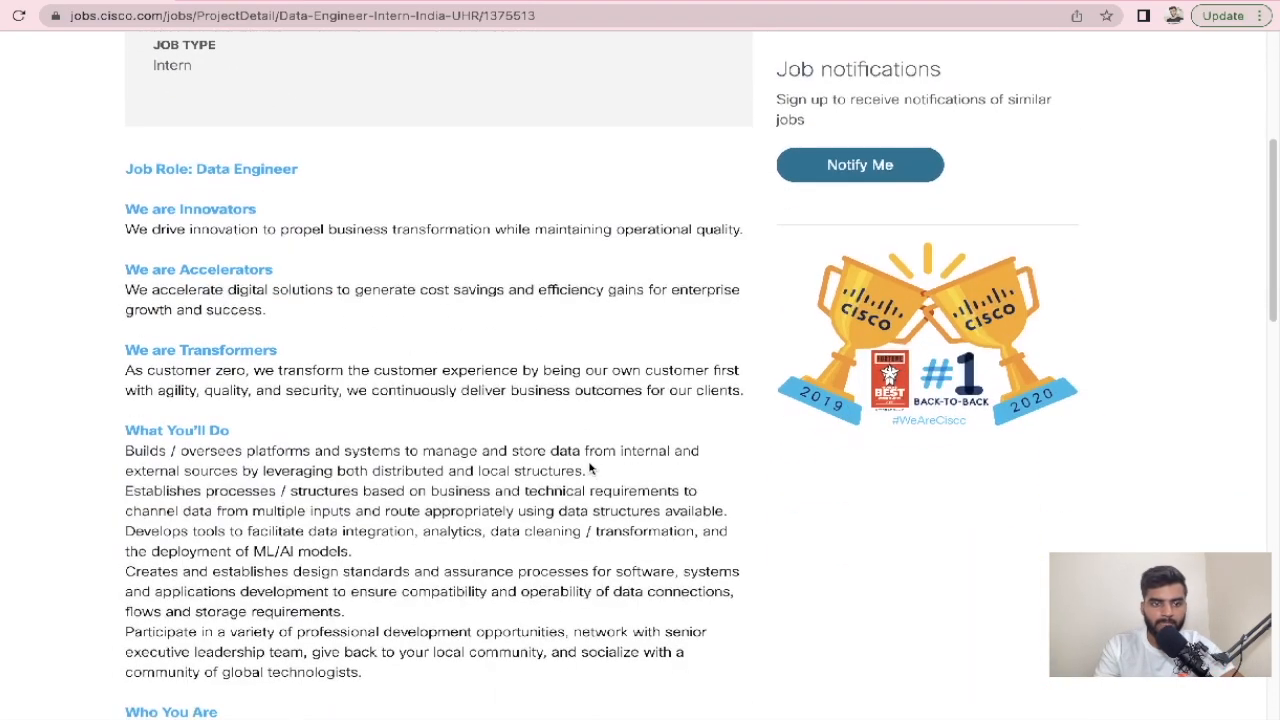
{"action": "scroll", "scroll_direction": "down", "scroll_amount": 3}
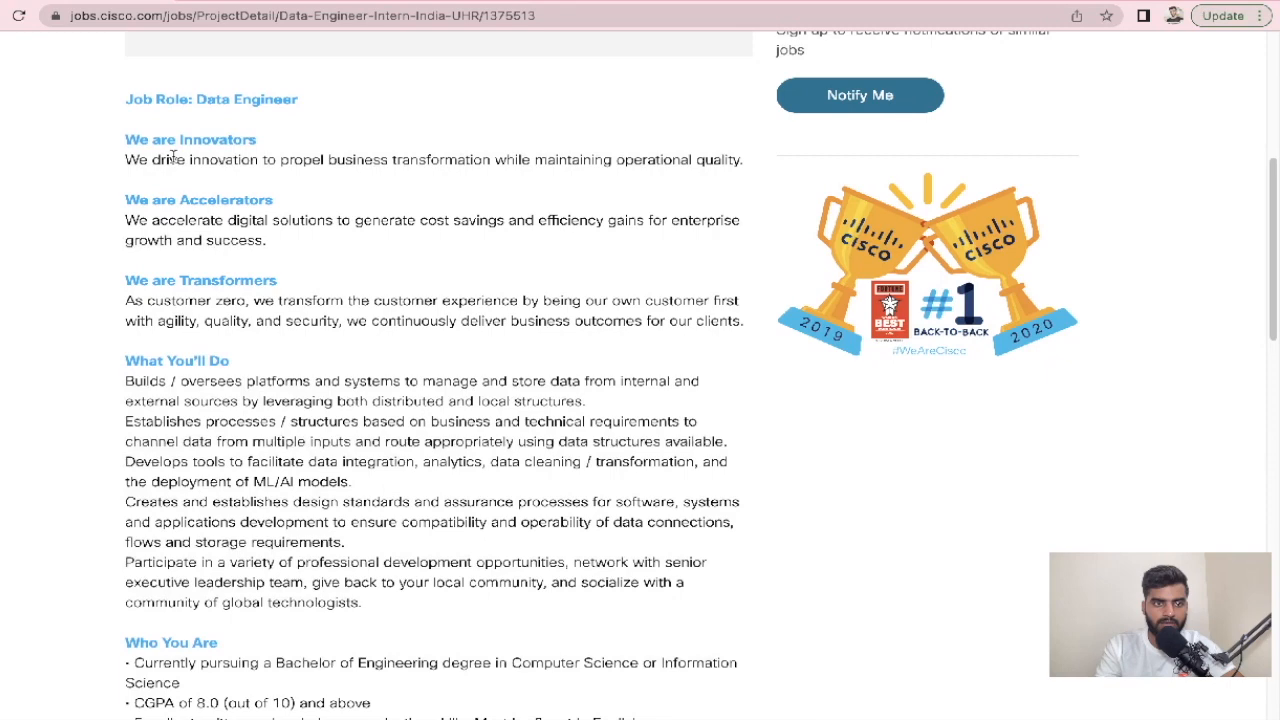
{"action": "mouse_move", "coordinate": [196, 280]}
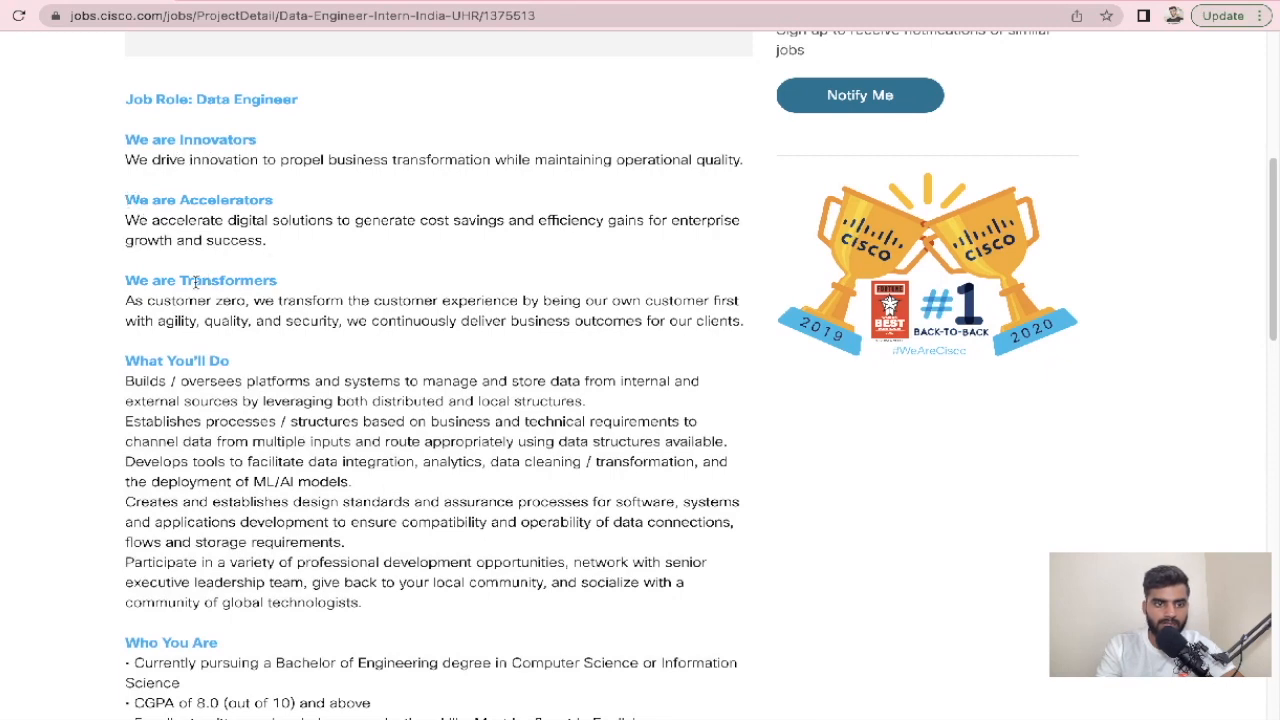
{"action": "mouse_move", "coordinate": [262, 358]}
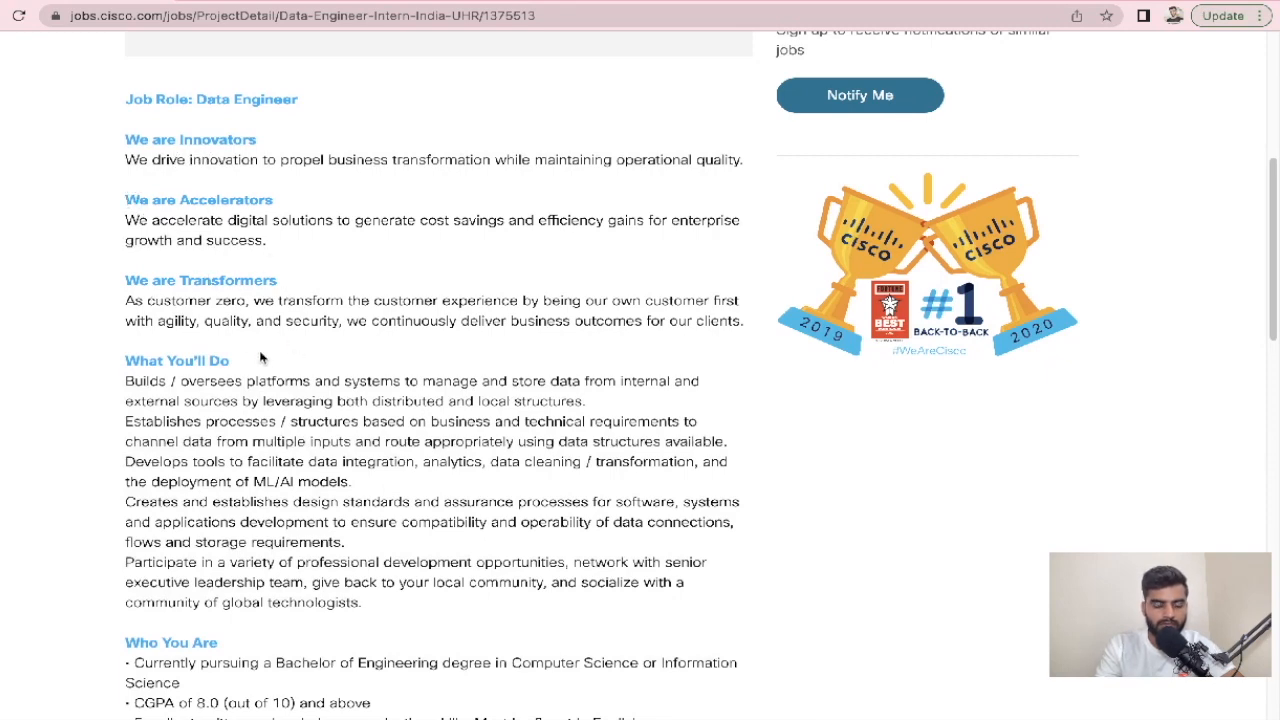
{"action": "scroll", "scroll_direction": "down", "scroll_amount": 3}
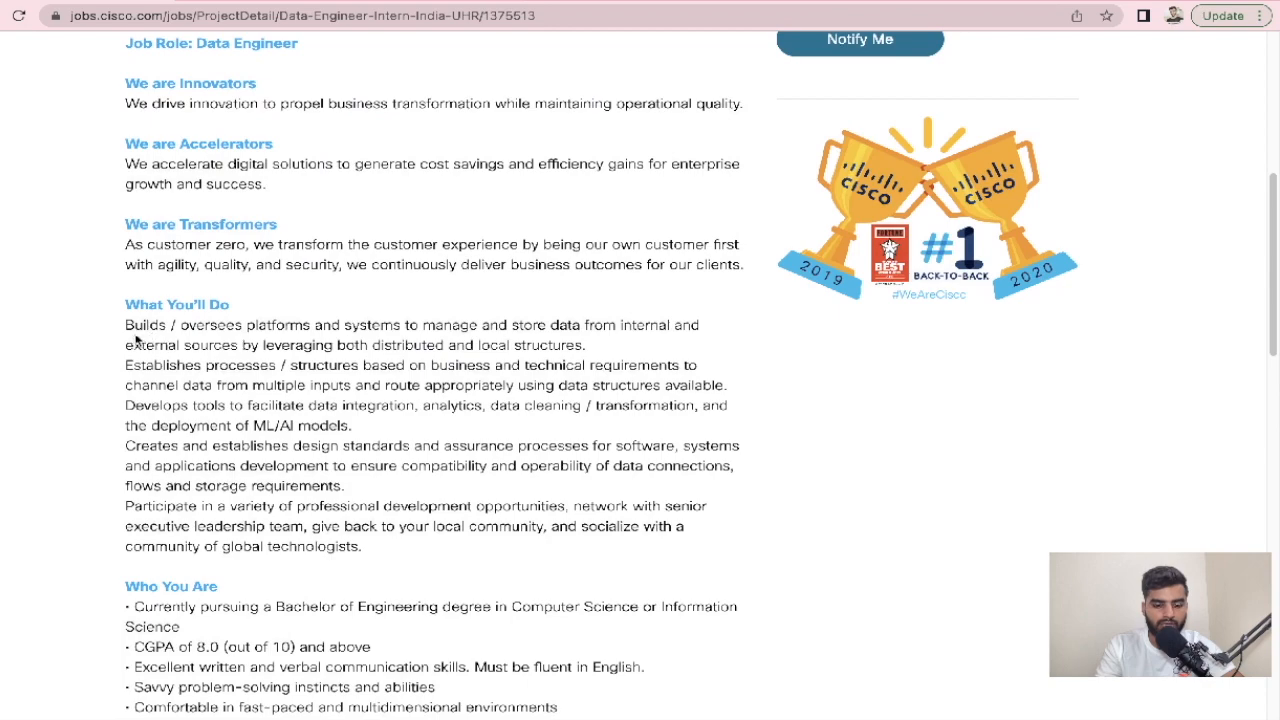
{"action": "left_click_drag", "start_coordinate": [124, 324], "coordinate": [376, 548]}
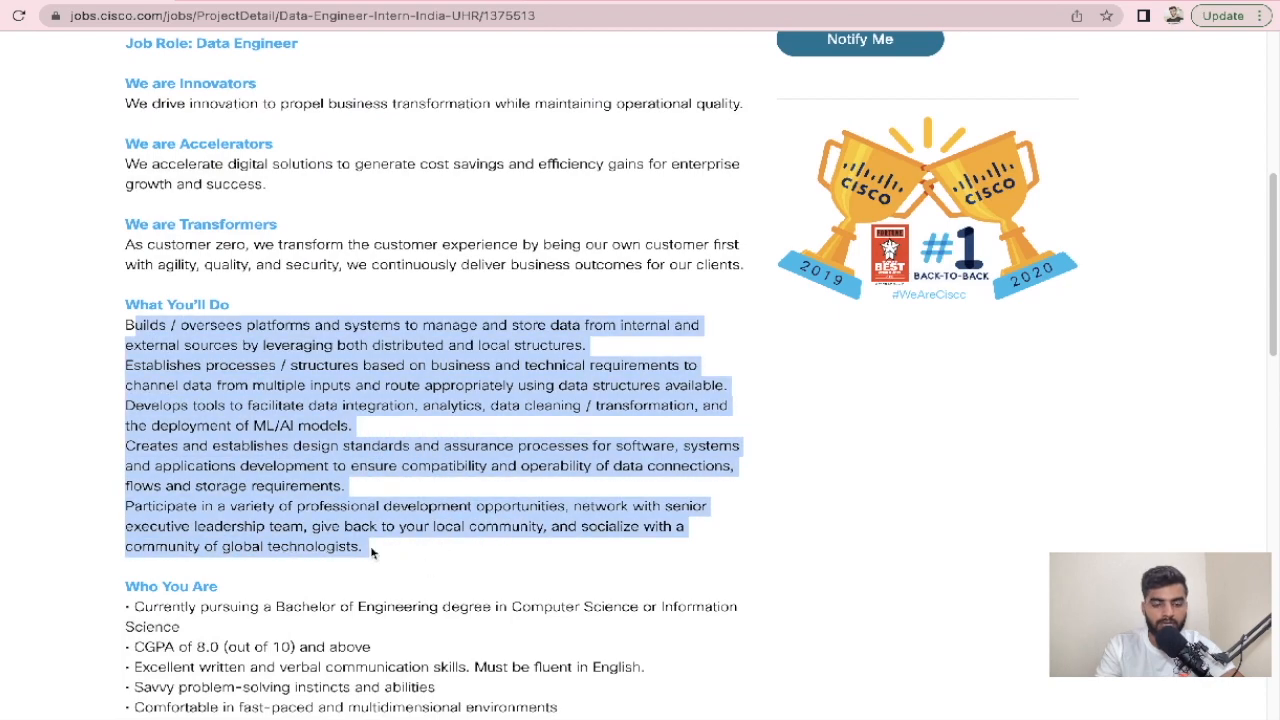
{"action": "scroll", "scroll_direction": "down", "scroll_amount": 3}
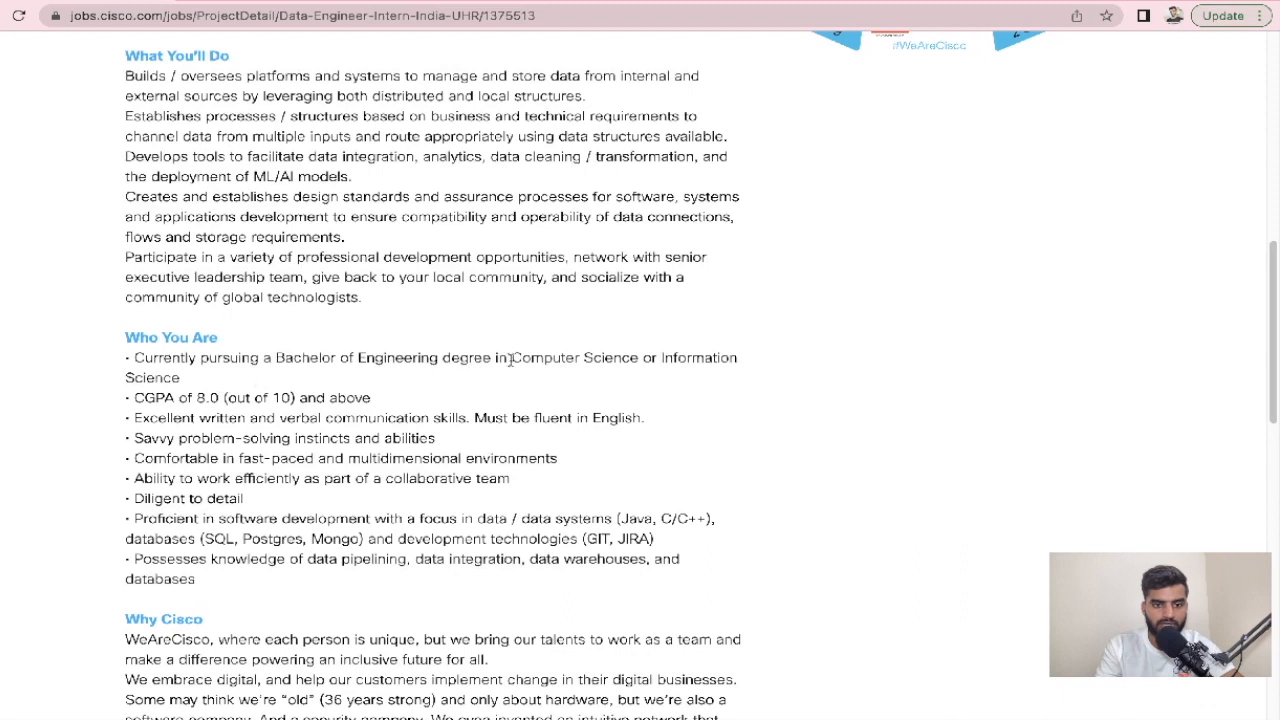
{"action": "mouse_move", "coordinate": [402, 372]}
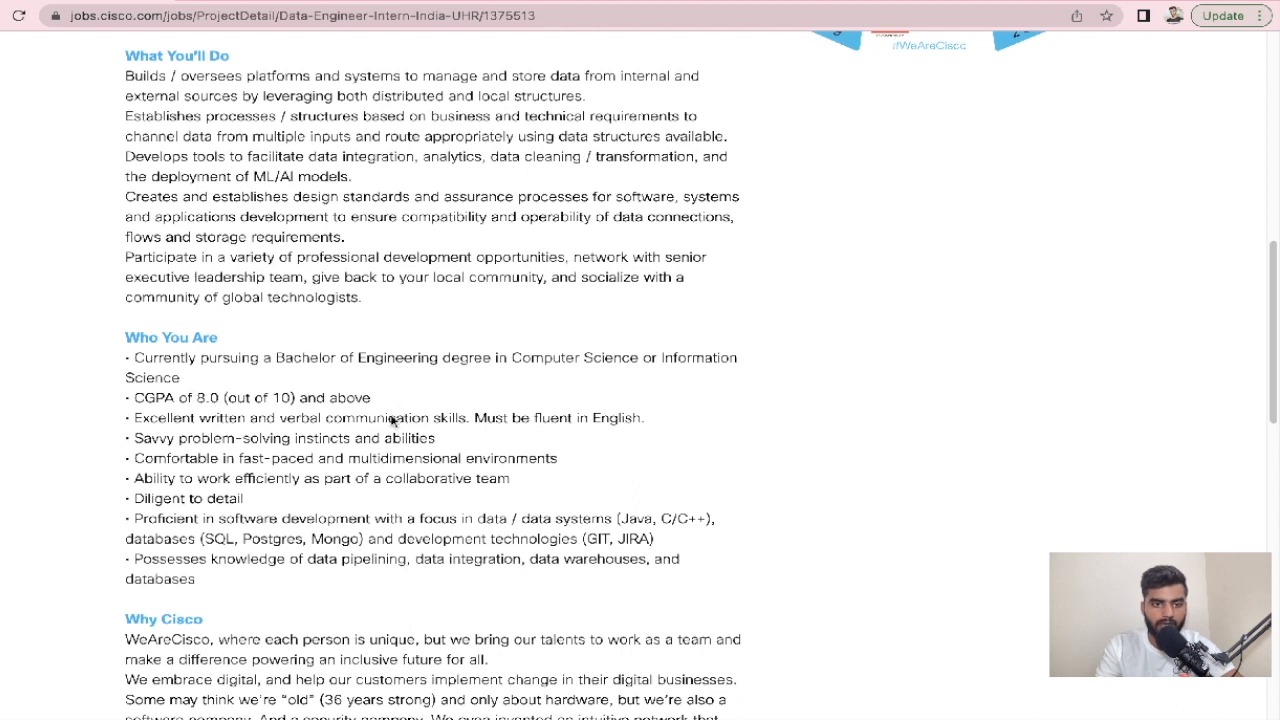
{"action": "mouse_move", "coordinate": [528, 410]}
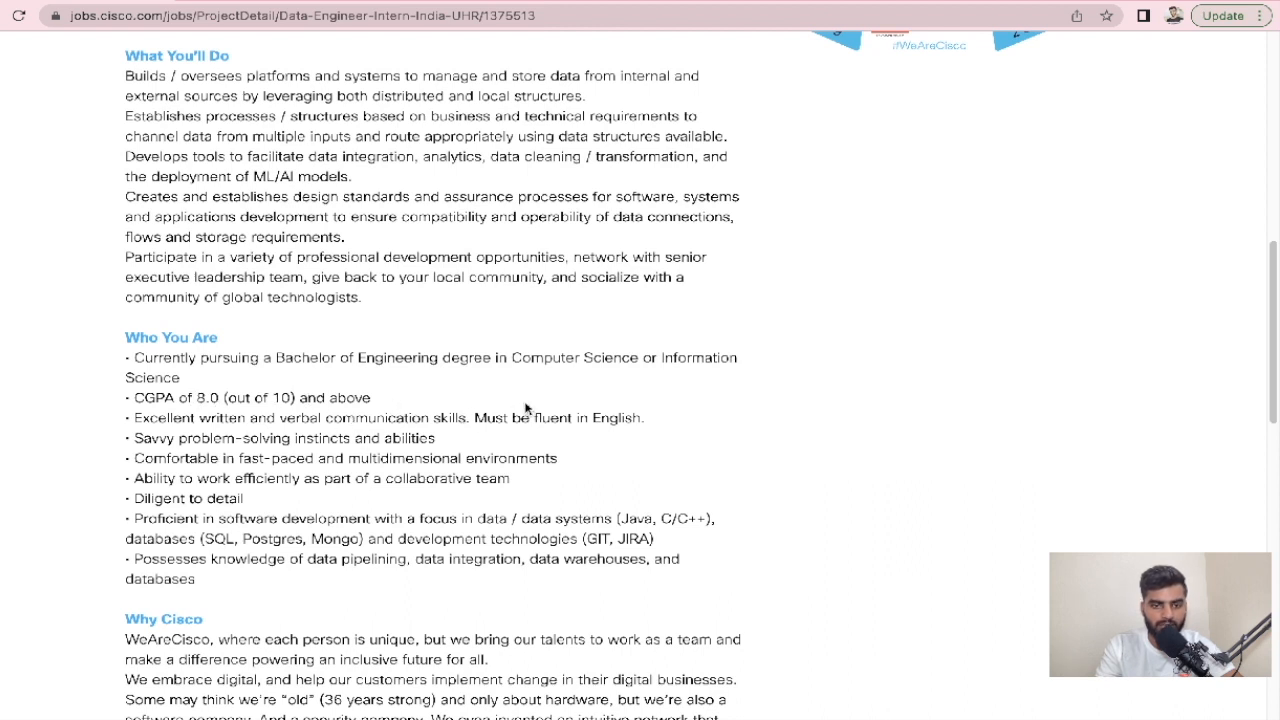
{"action": "scroll", "scroll_direction": "down", "scroll_amount": 3}
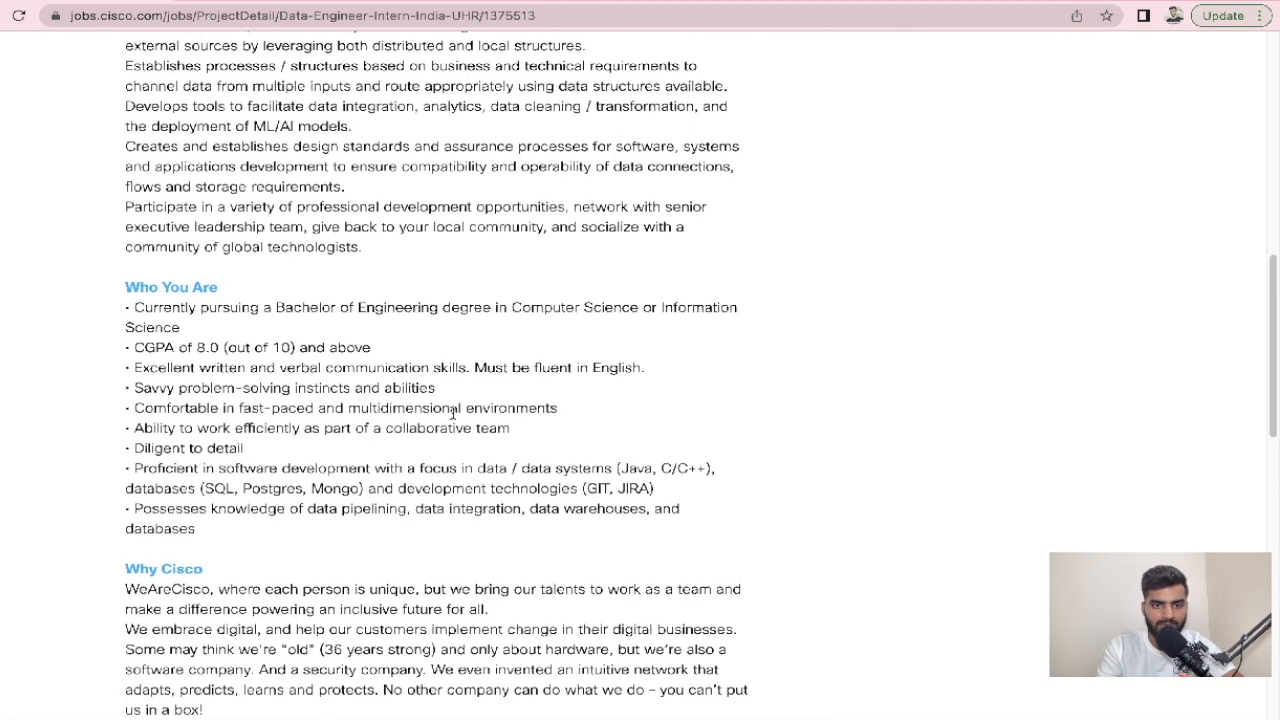
{"action": "mouse_move", "coordinate": [208, 536]}
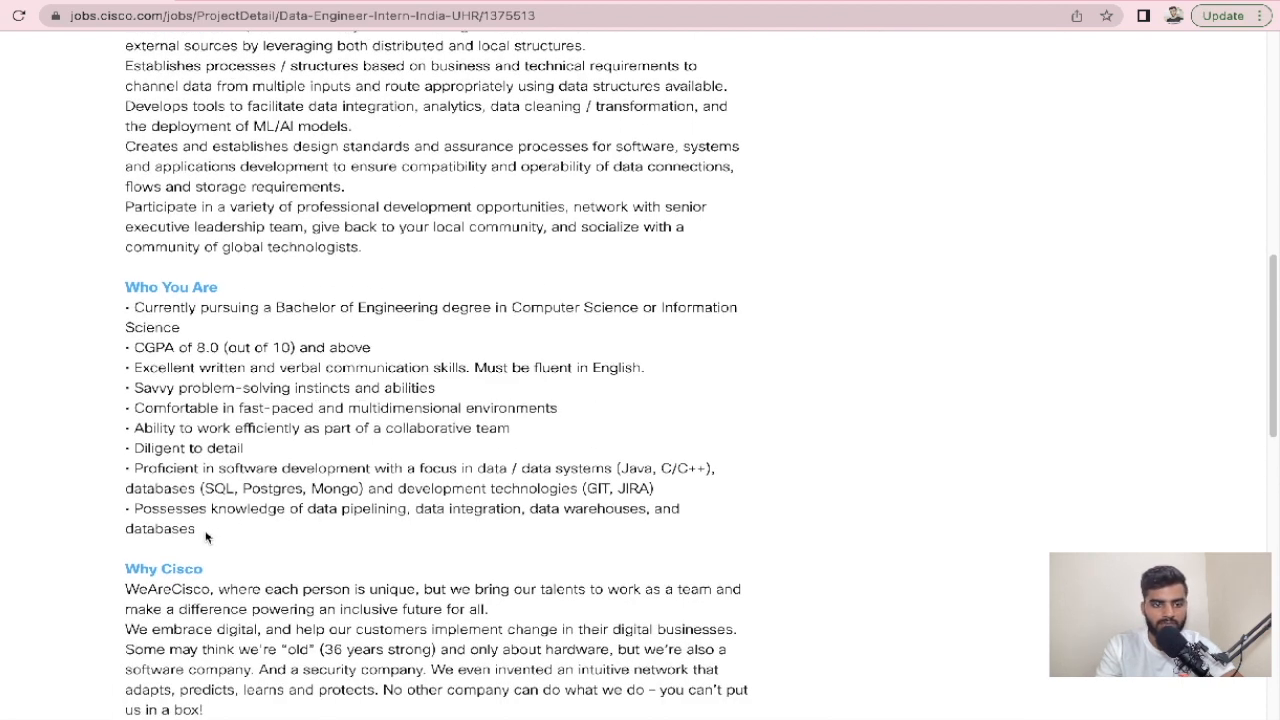
{"action": "scroll", "scroll_direction": "down", "scroll_amount": 3}
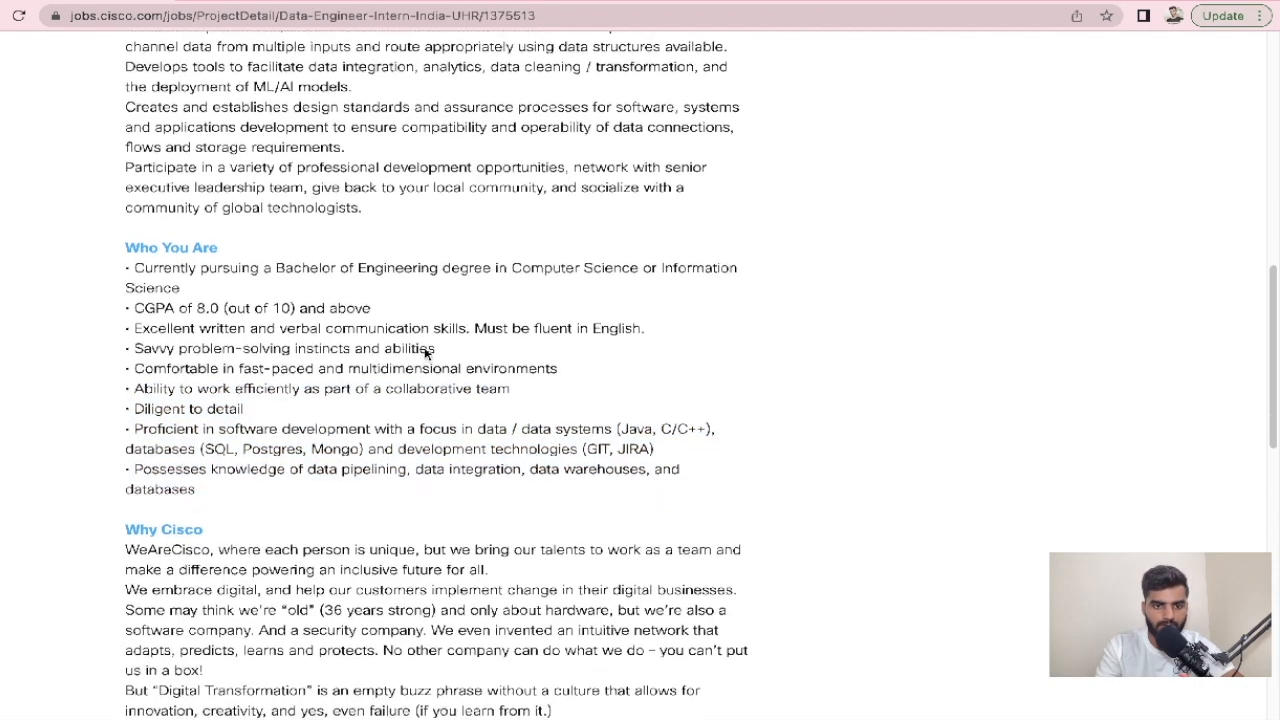
{"action": "scroll", "scroll_direction": "down", "scroll_amount": 3}
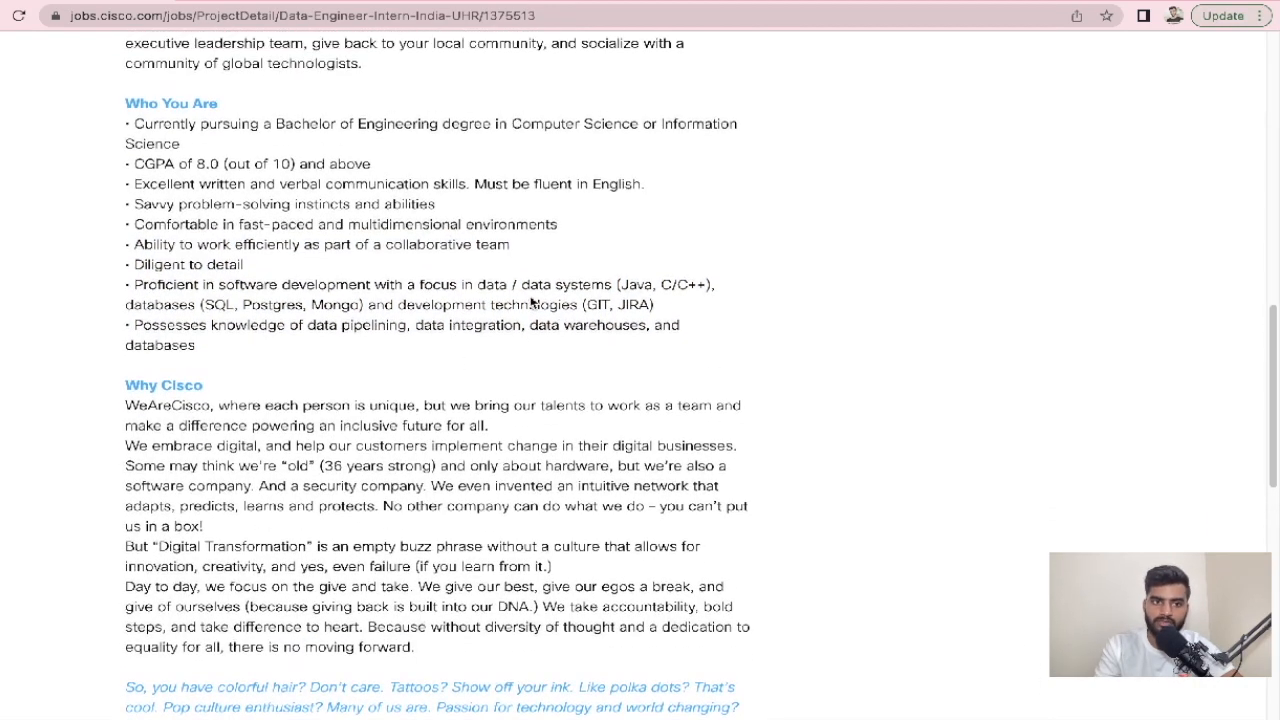
{"action": "scroll", "scroll_direction": "up", "scroll_amount": 3}
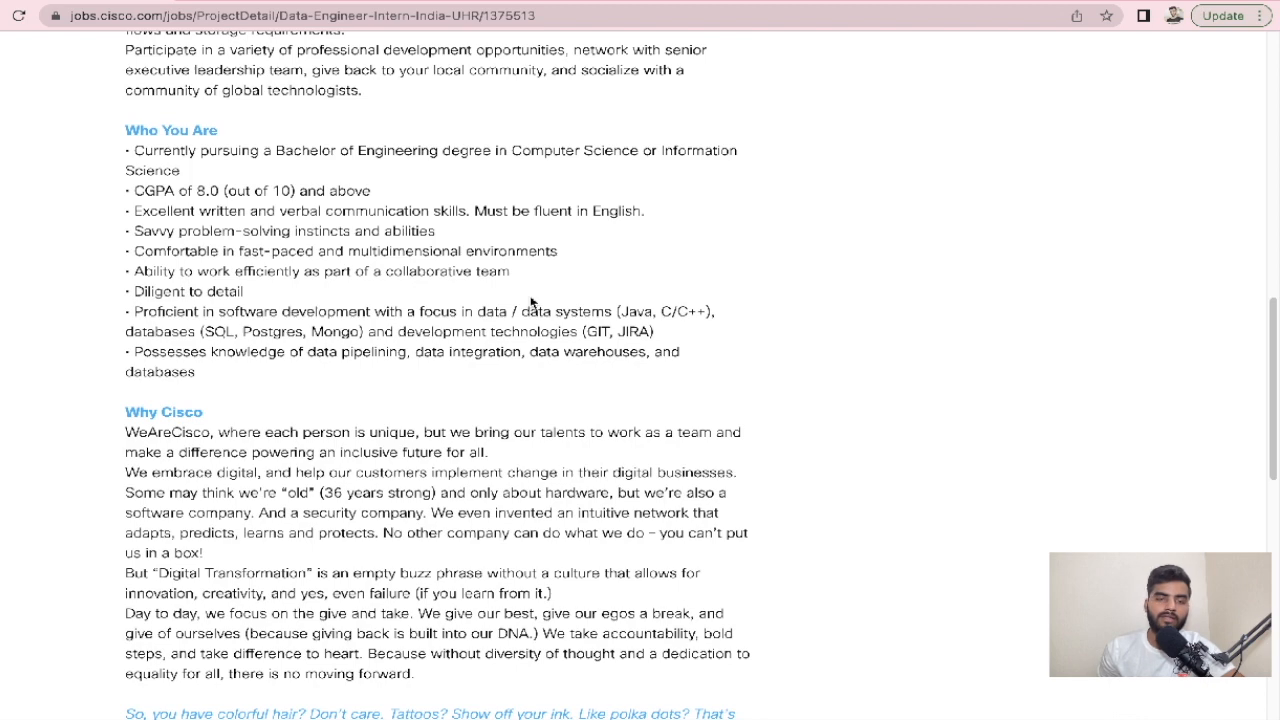
{"action": "scroll", "scroll_direction": "down", "scroll_amount": 3}
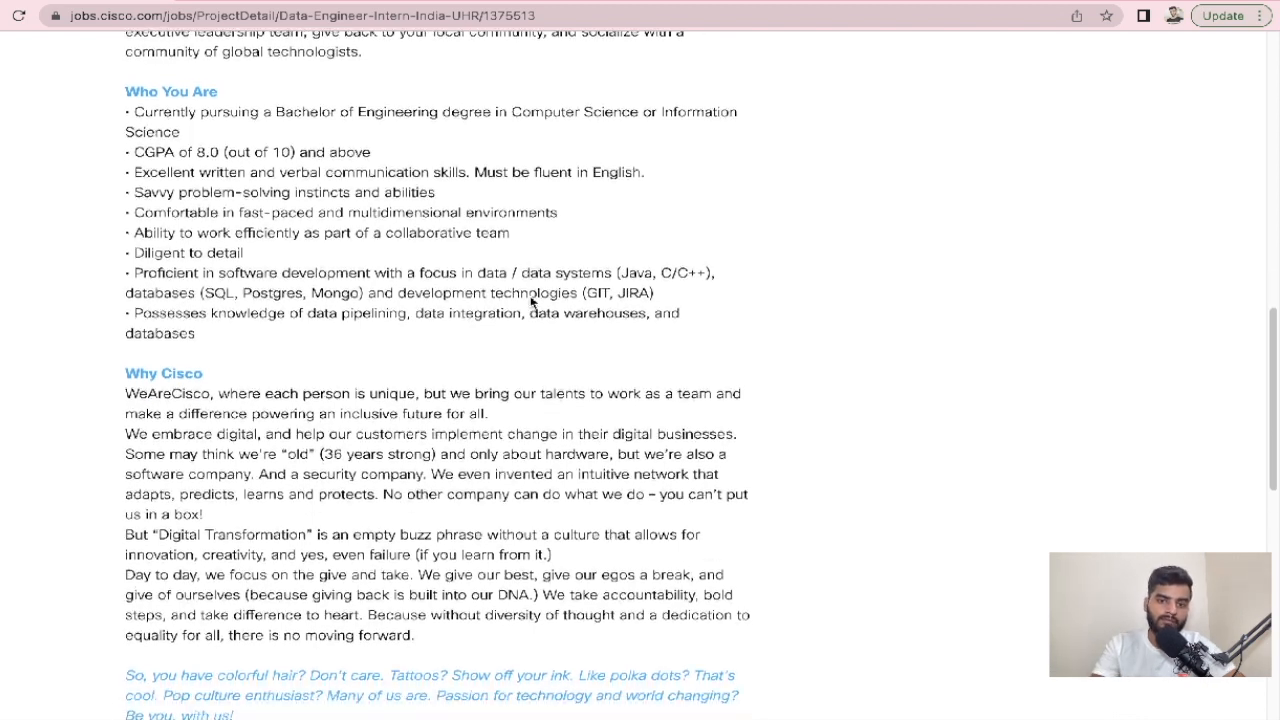
{"action": "scroll", "scroll_direction": "up", "scroll_amount": 3}
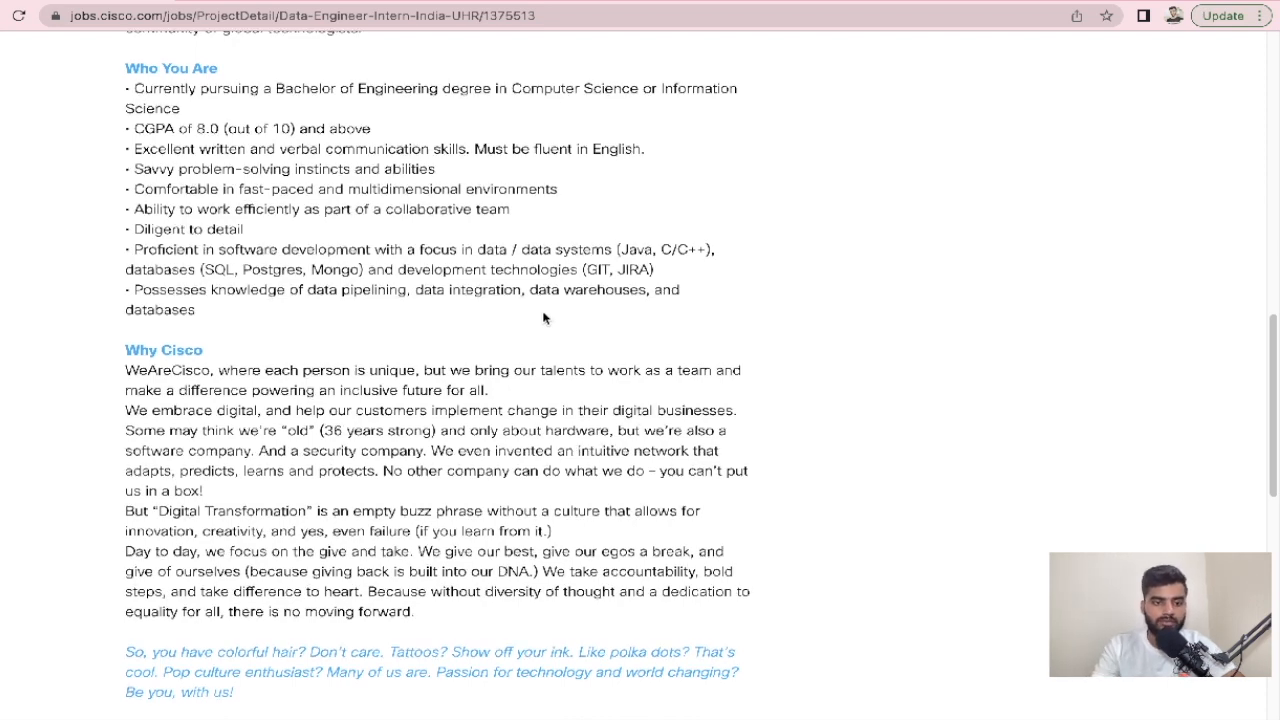
{"action": "scroll", "scroll_direction": "up", "scroll_amount": 3}
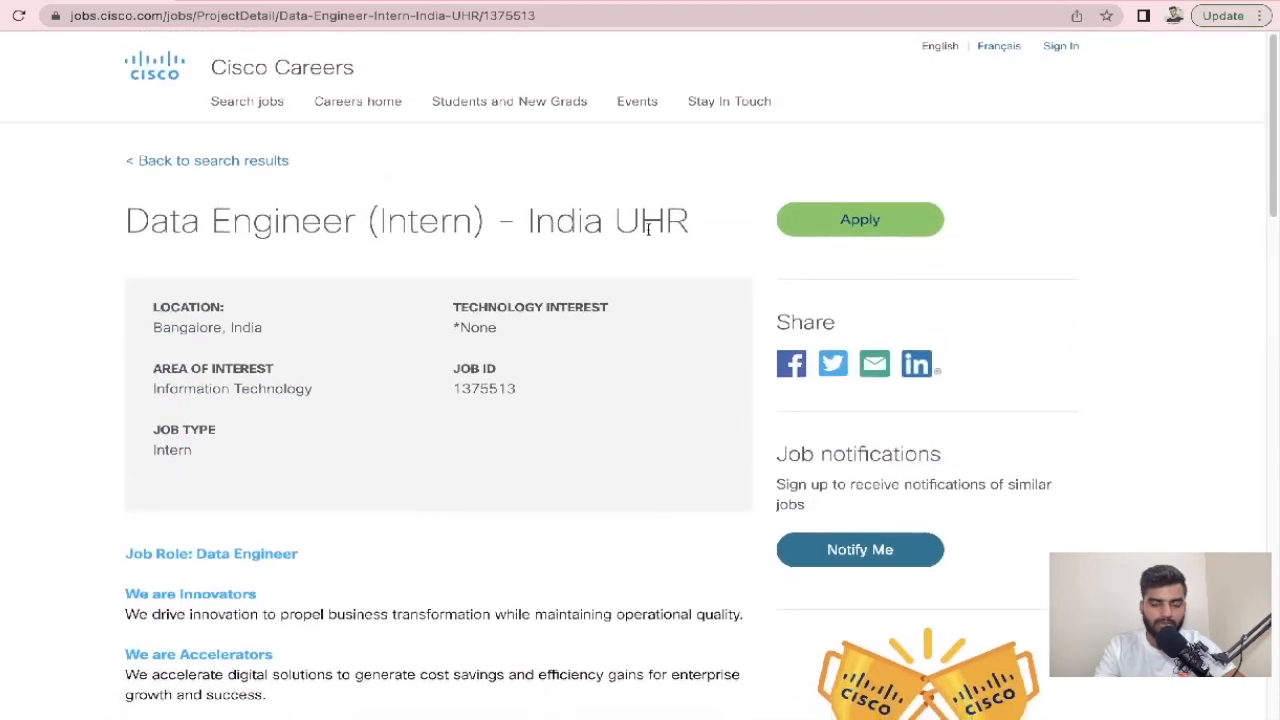